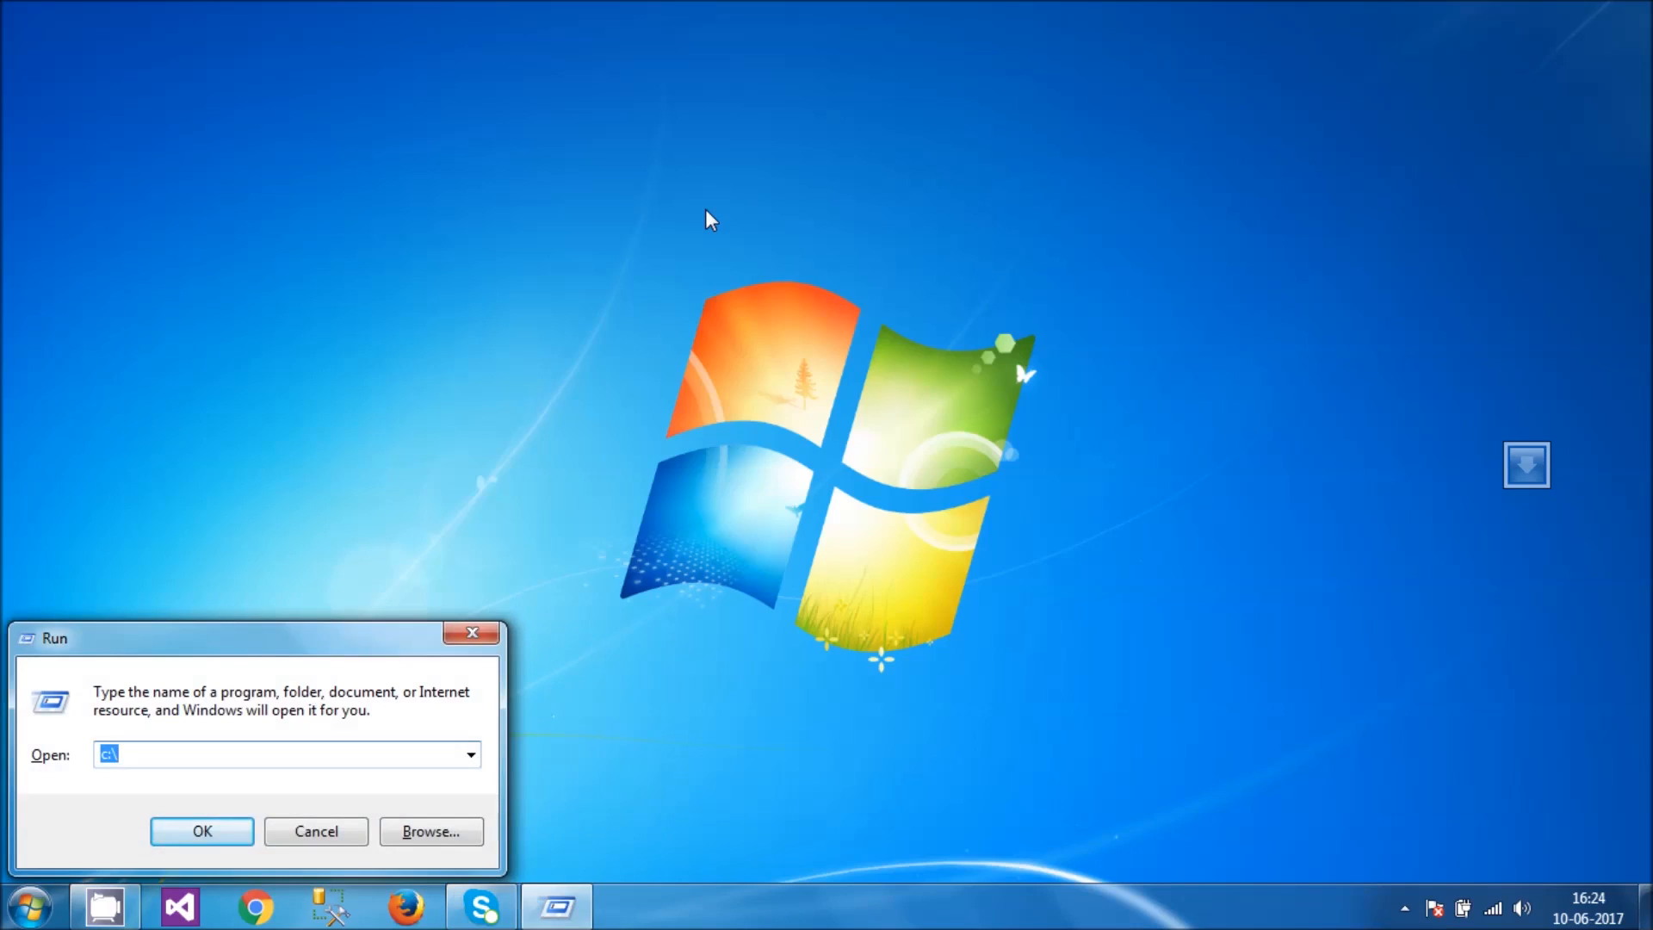
# Step: Run 'inetmgr', which fails with a cannot-find error, and dismiss the error
pyautogui.write('inetmg')
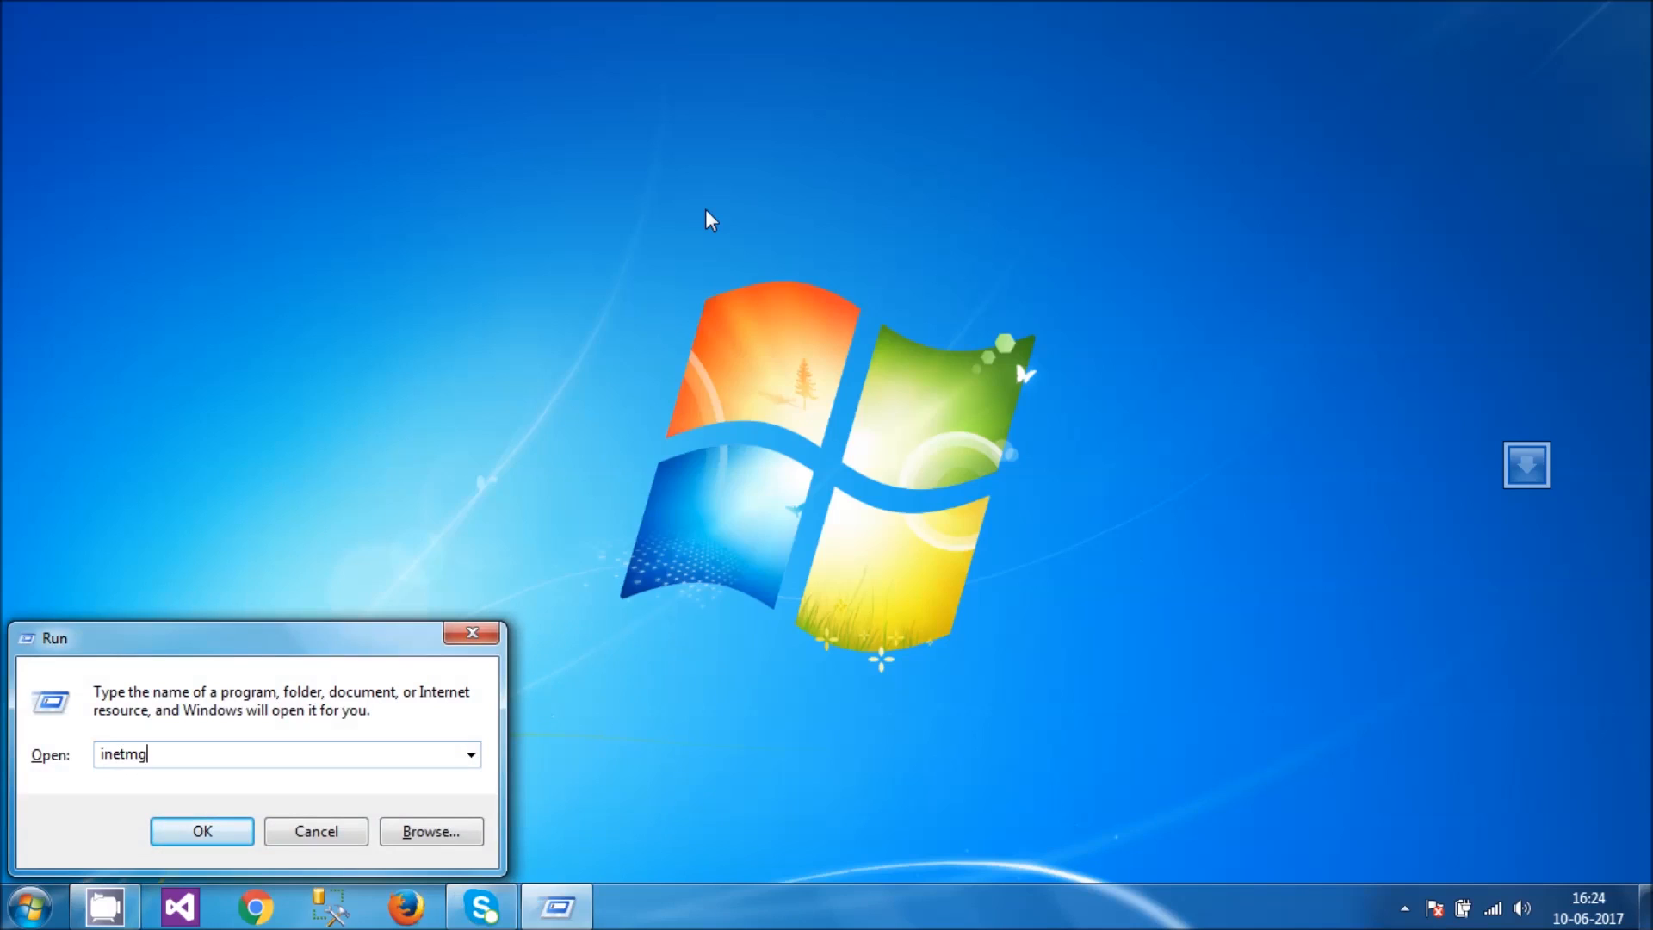
pyautogui.click(201, 829)
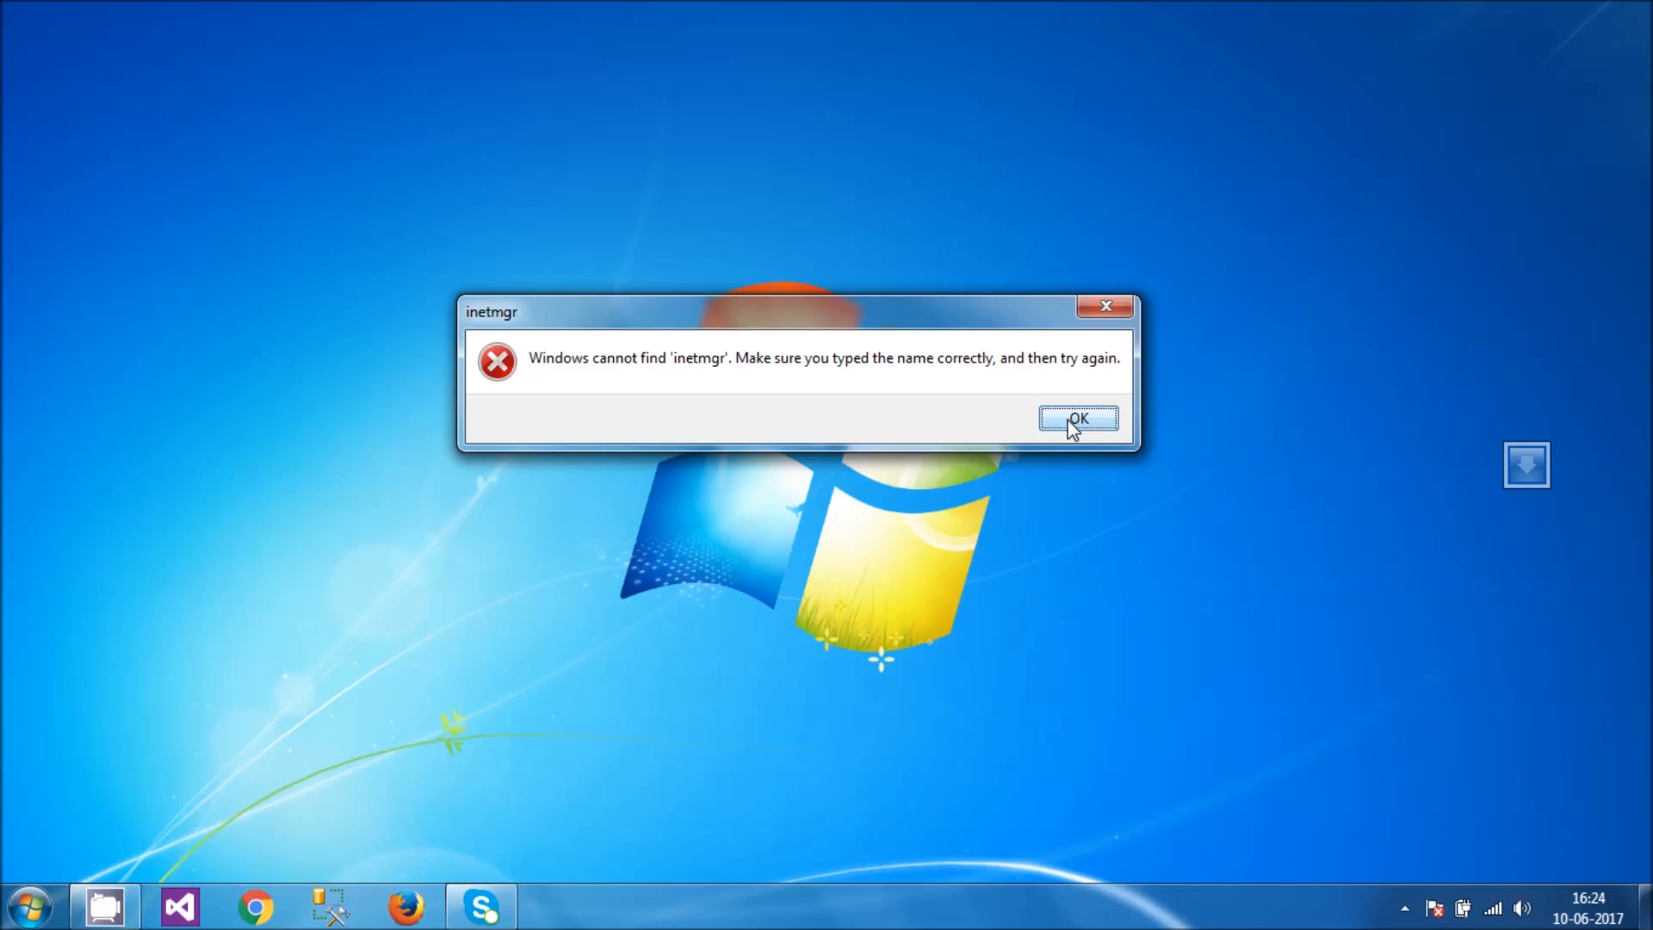
pyautogui.click(1077, 418)
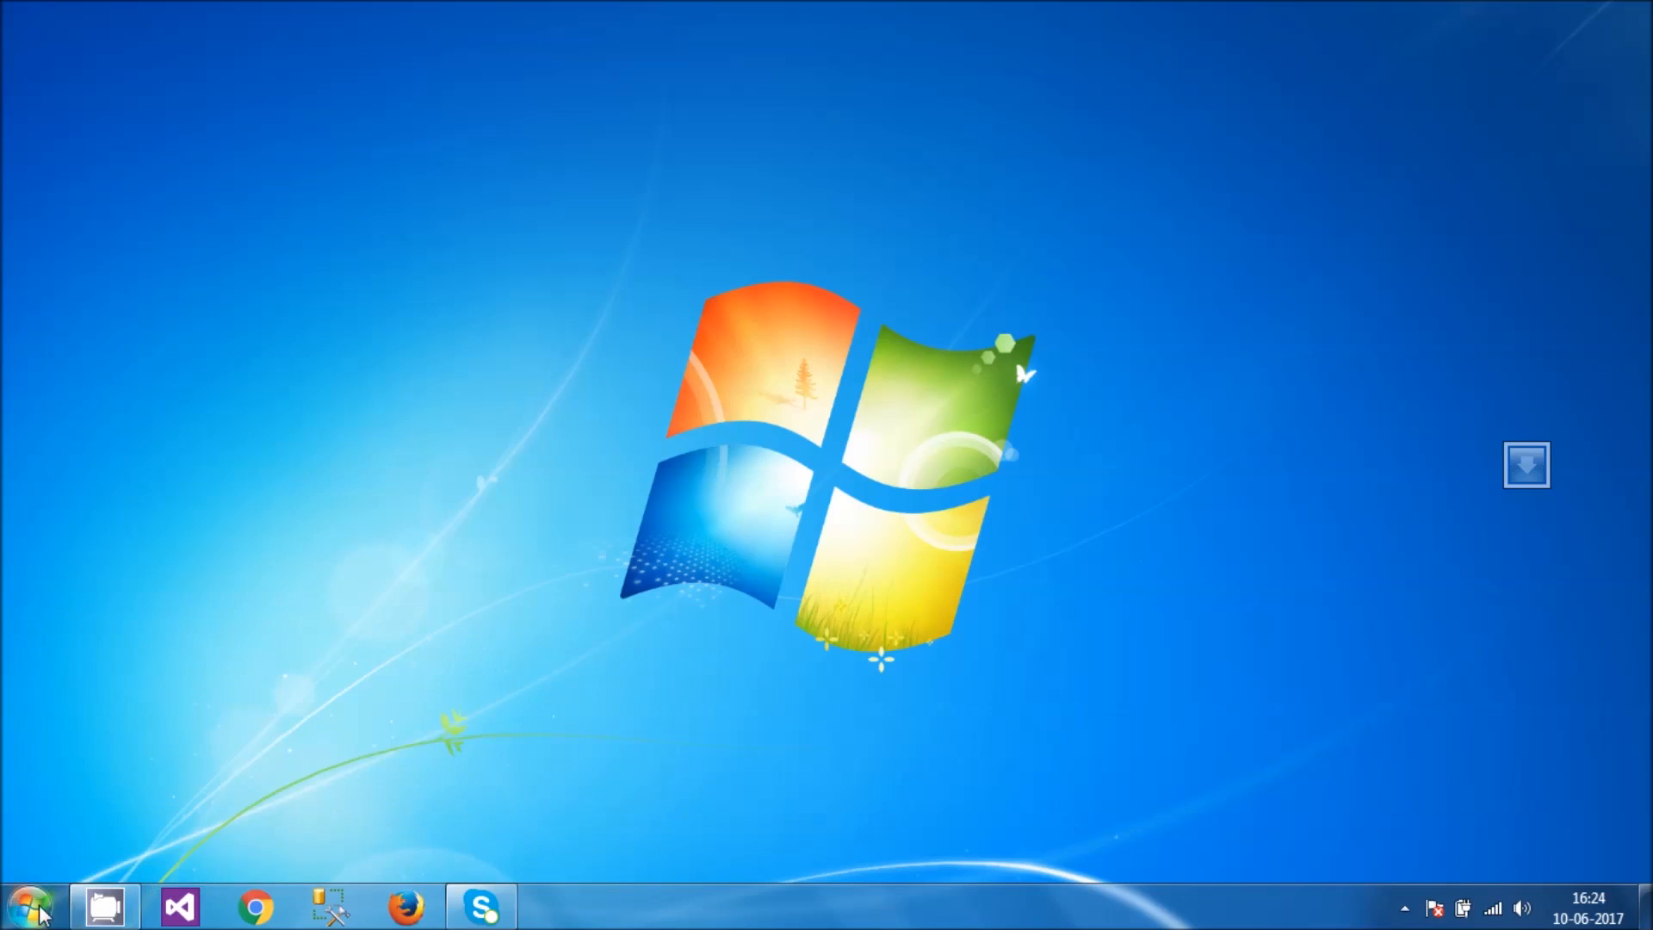
# Step: Go from Control Panel to Programs and Features listing the installed programs
pyautogui.click(25, 905)
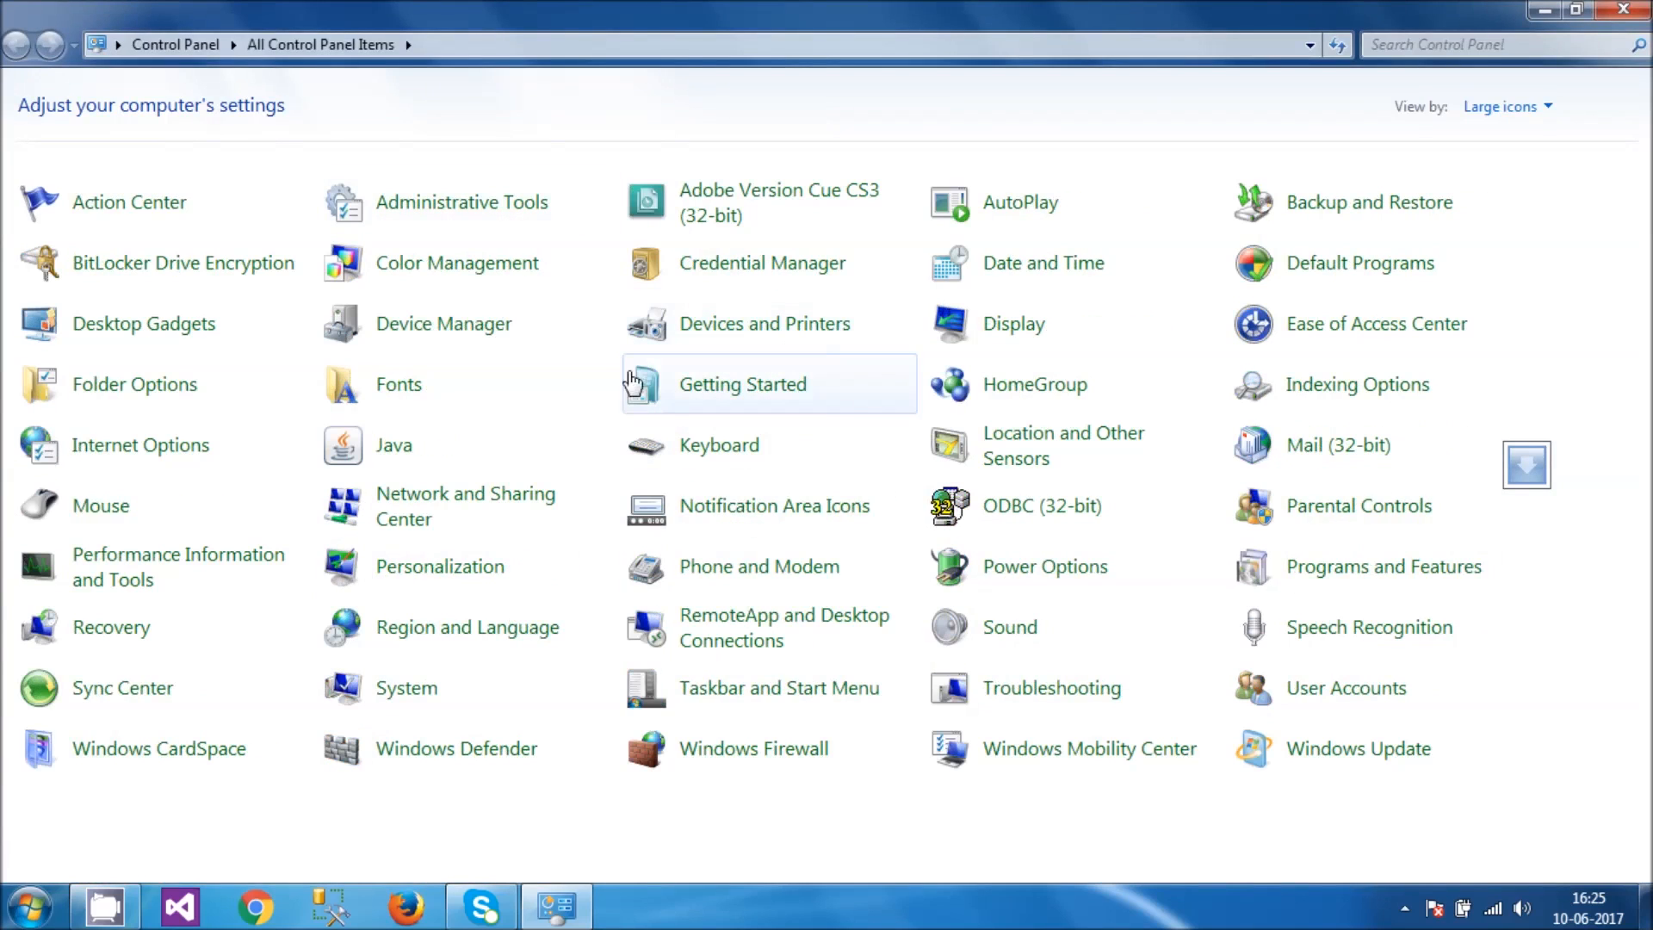
pyautogui.moveTo(728, 94)
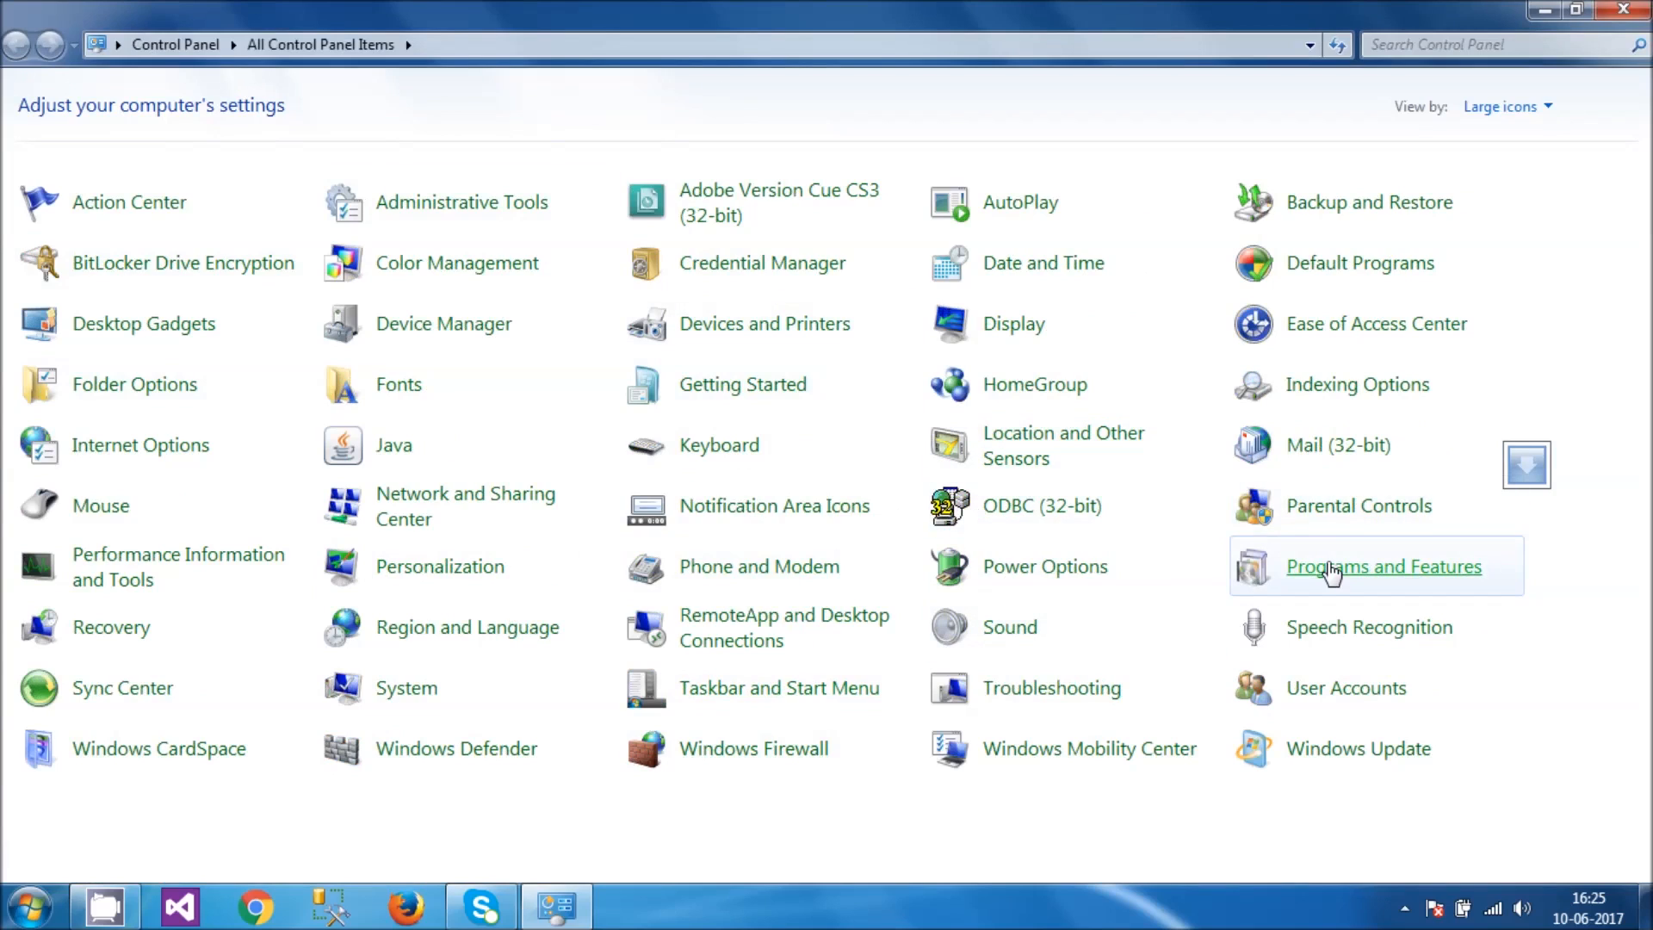
pyautogui.click(1384, 566)
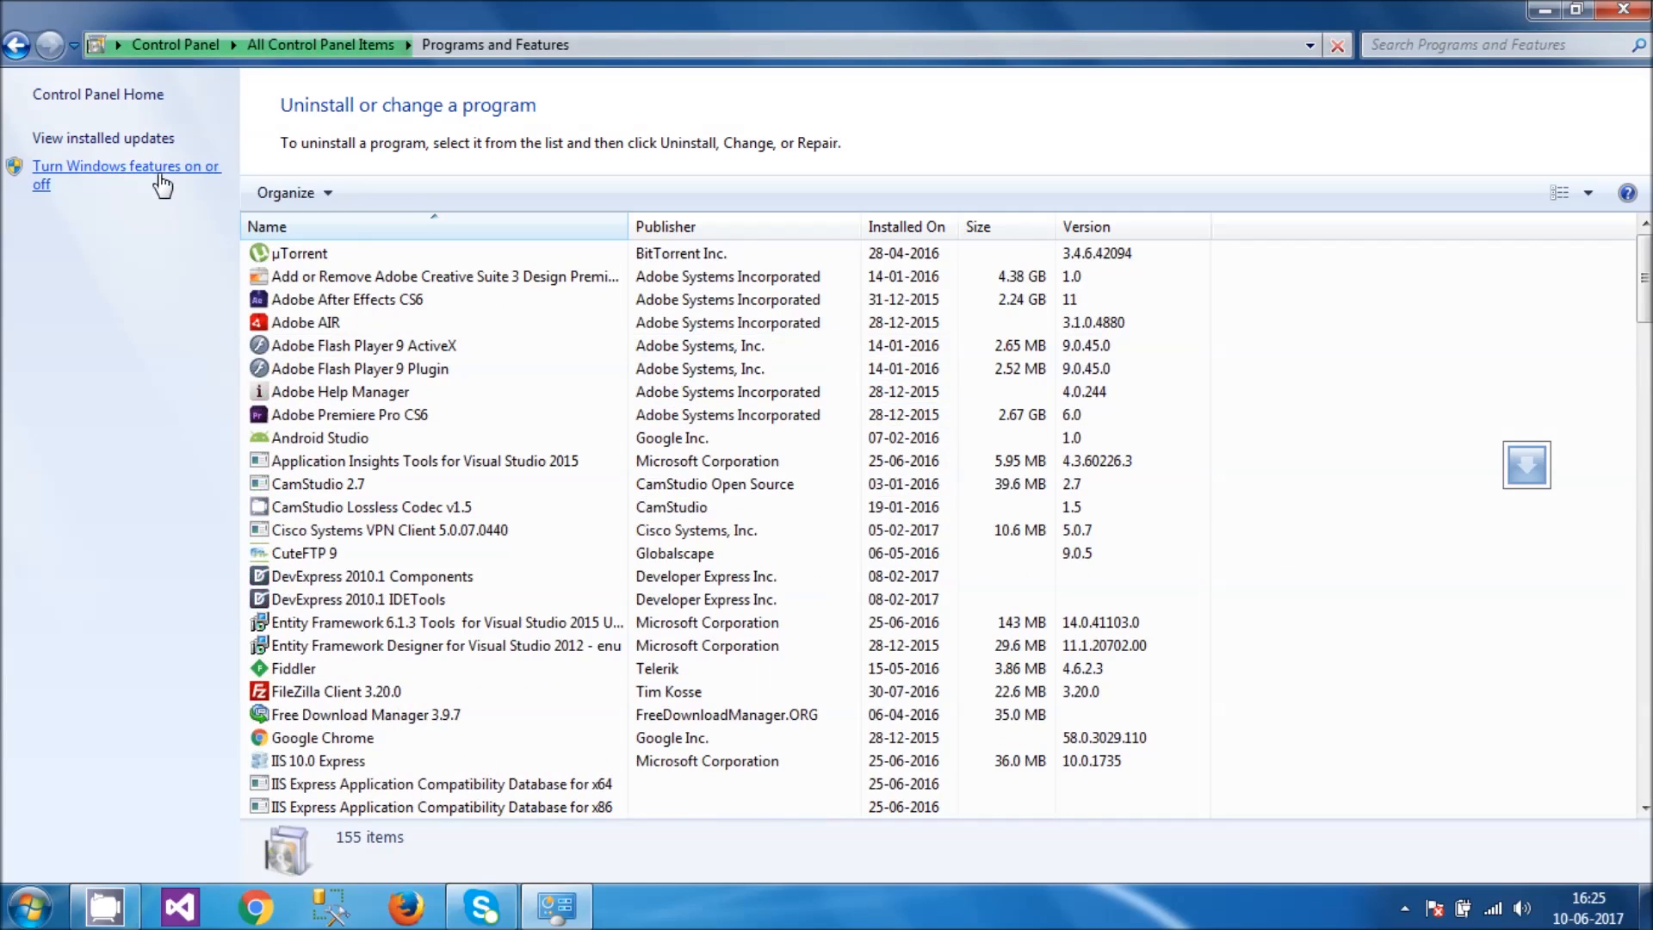
# Step: Under IIS > World Wide Web Services > Application Development, enable ASP, ASP.NET and CGI
pyautogui.click(125, 174)
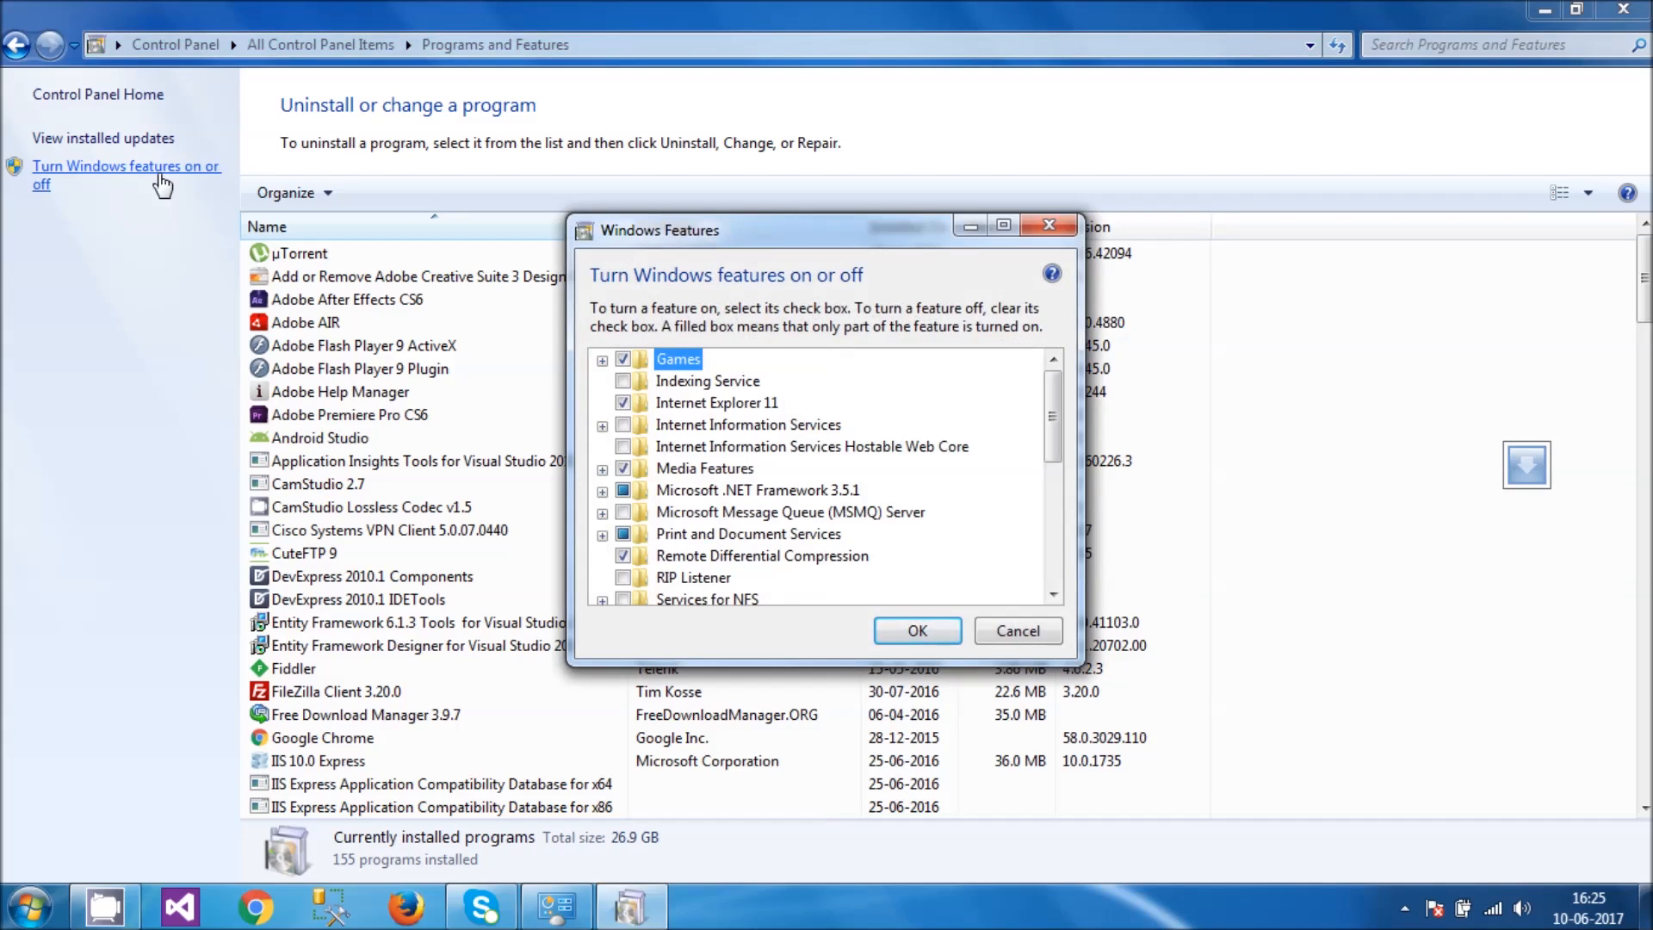
pyautogui.moveTo(985, 443)
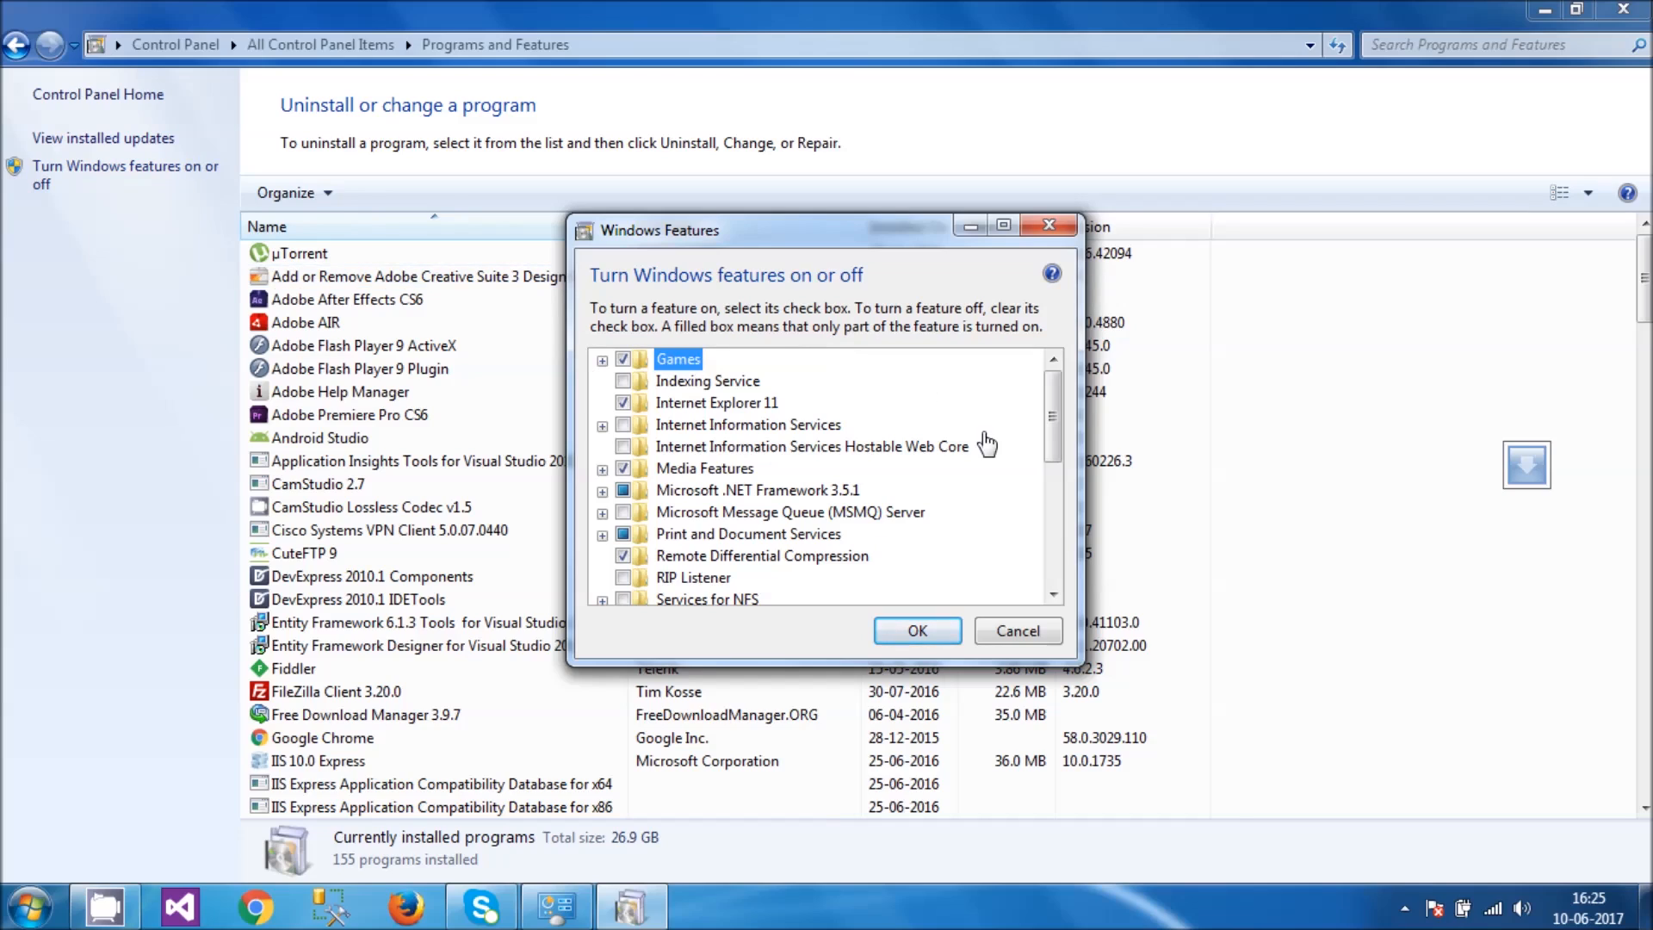
pyautogui.moveTo(704, 468)
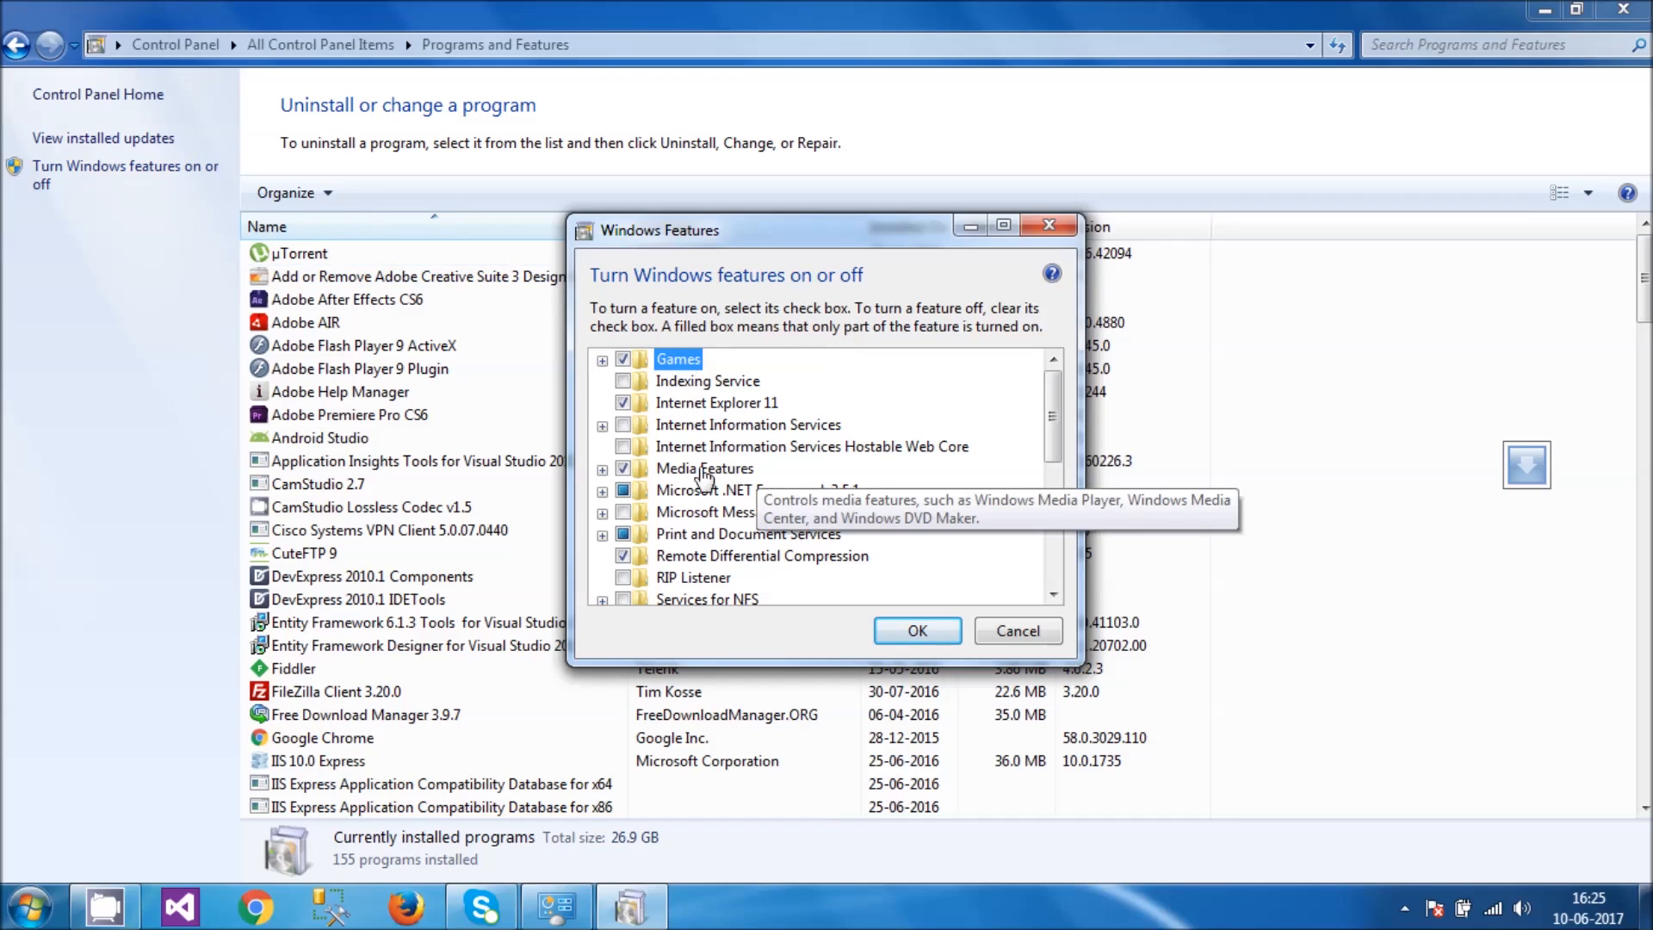
pyautogui.click(602, 423)
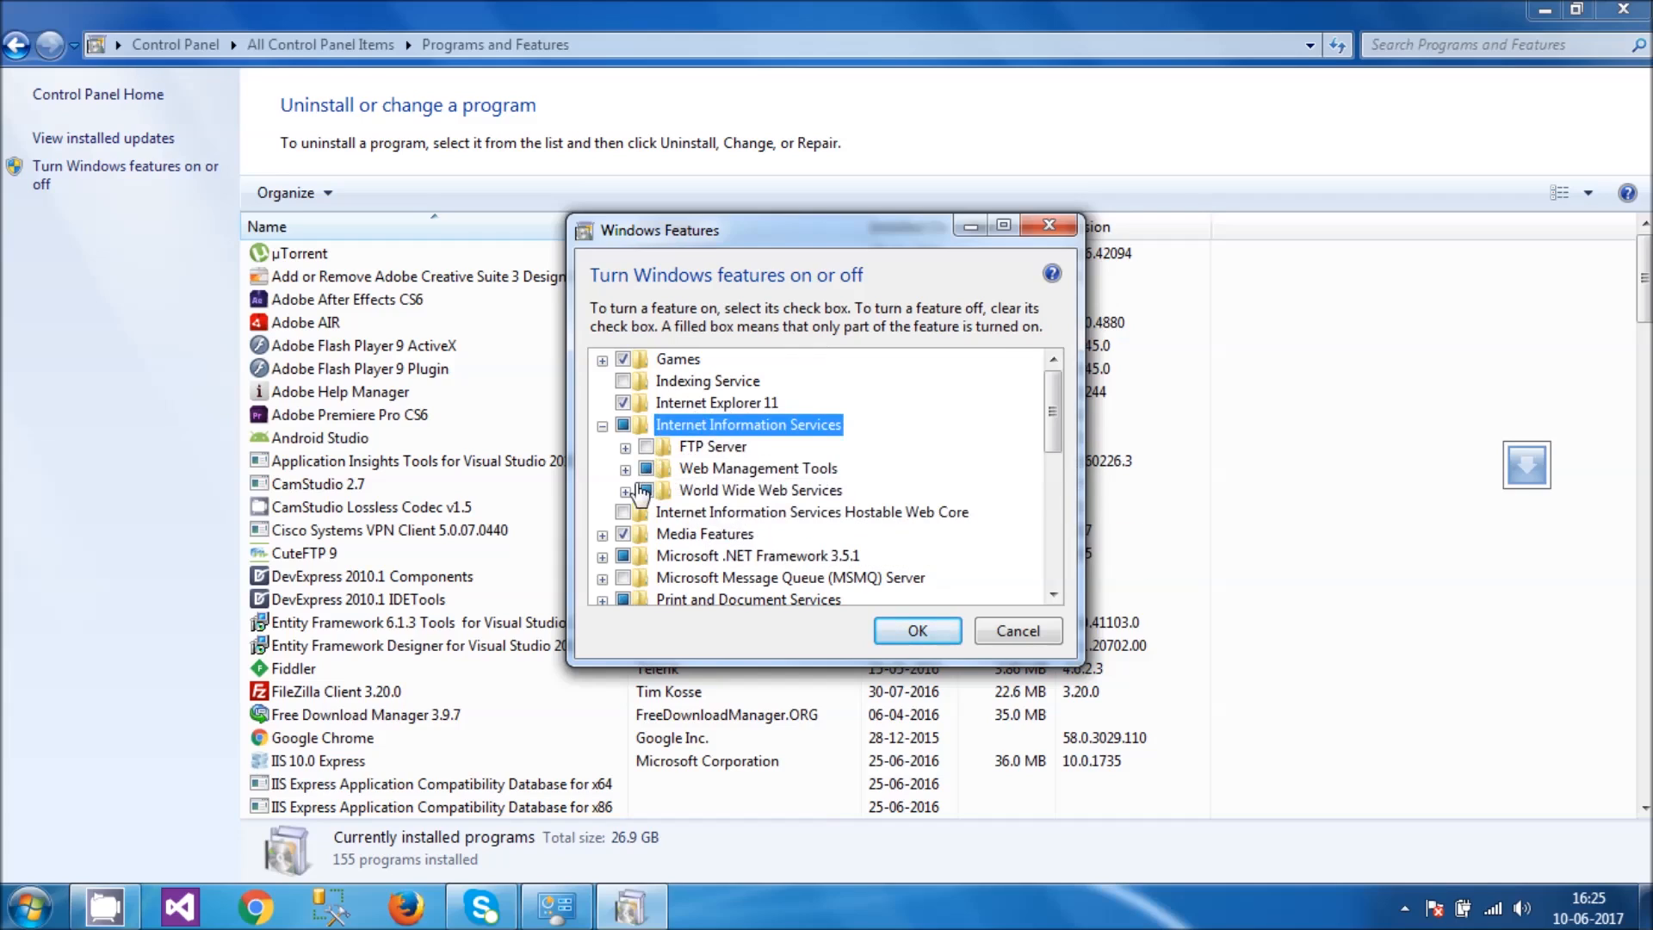
pyautogui.click(625, 469)
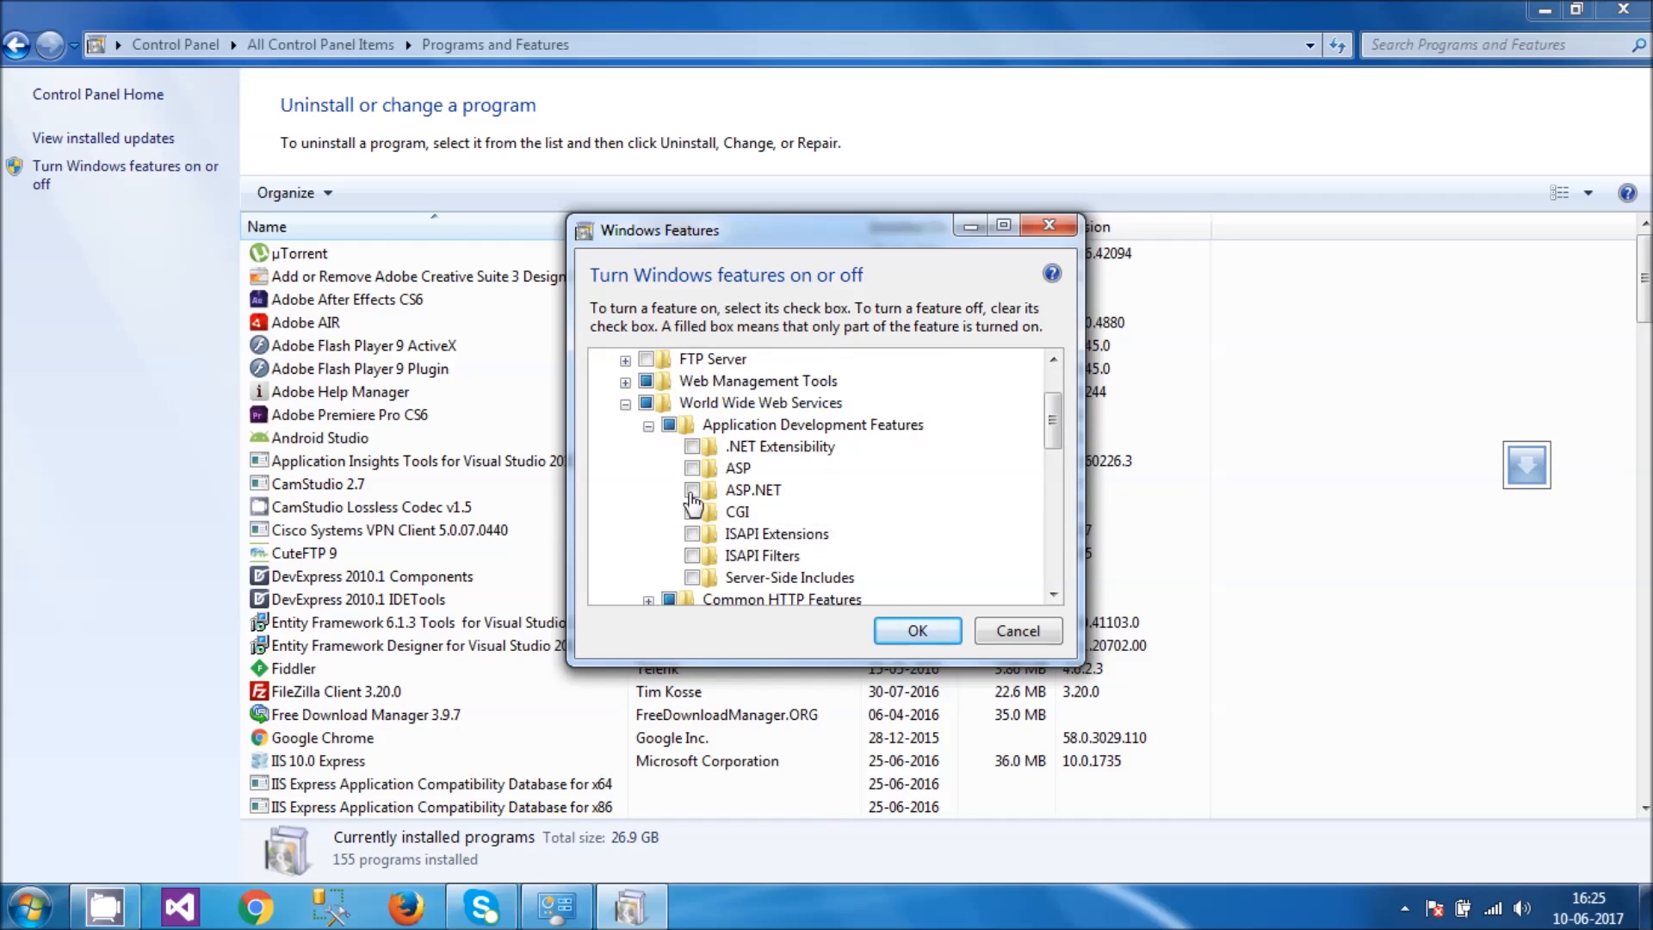
pyautogui.click(692, 468)
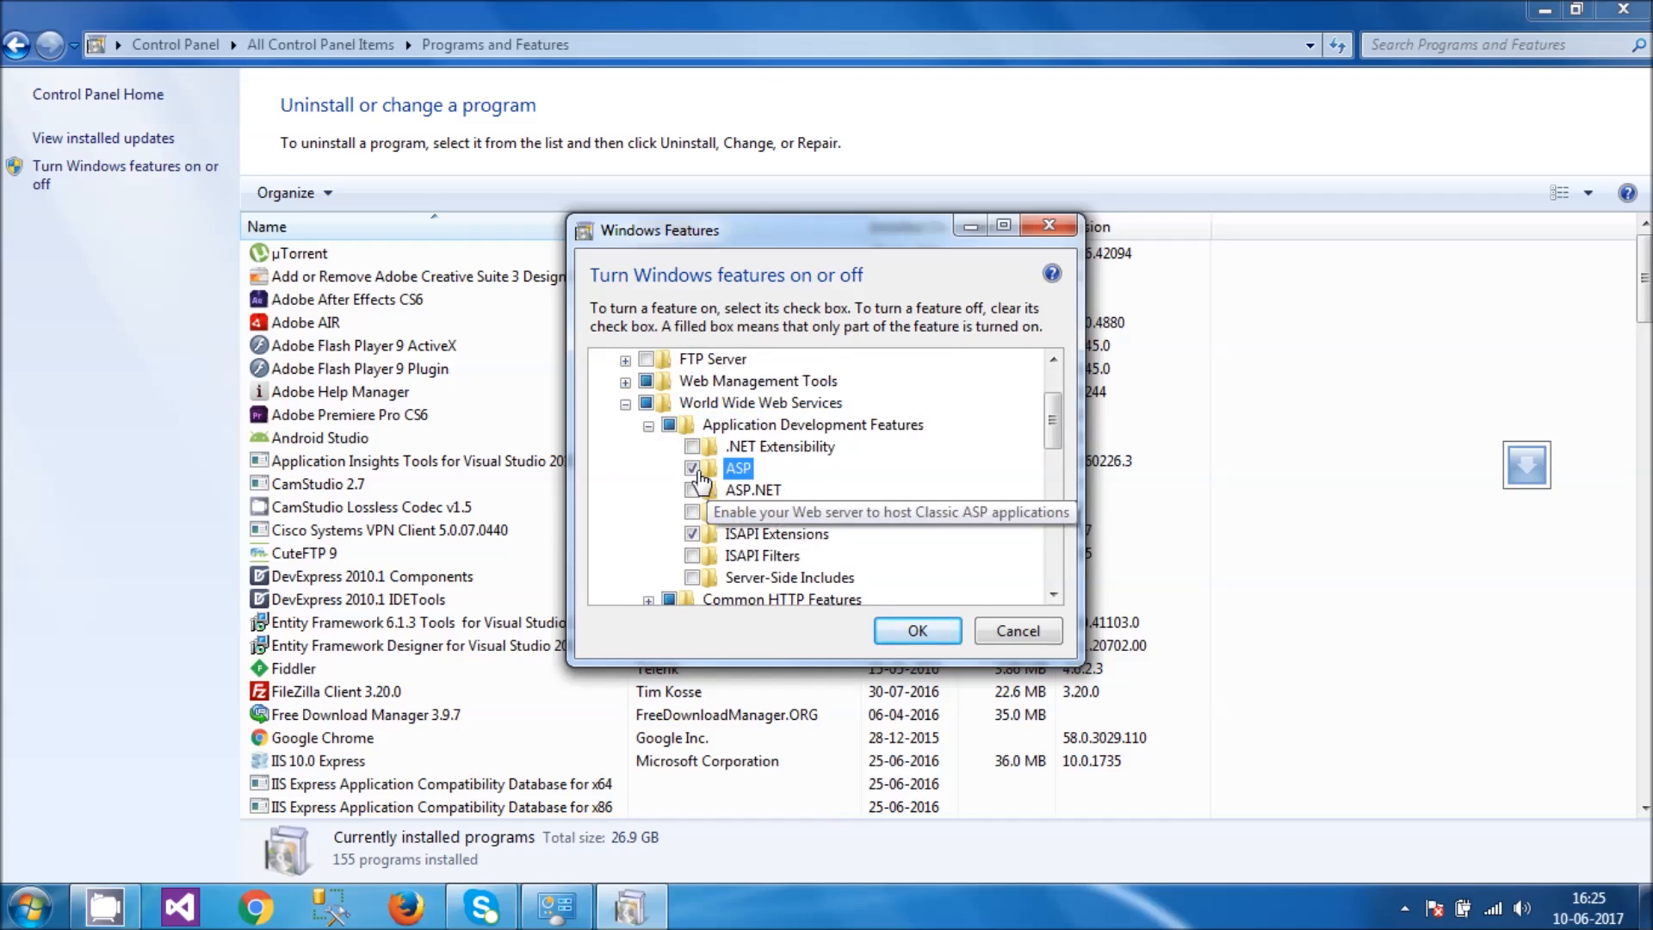
pyautogui.click(694, 489)
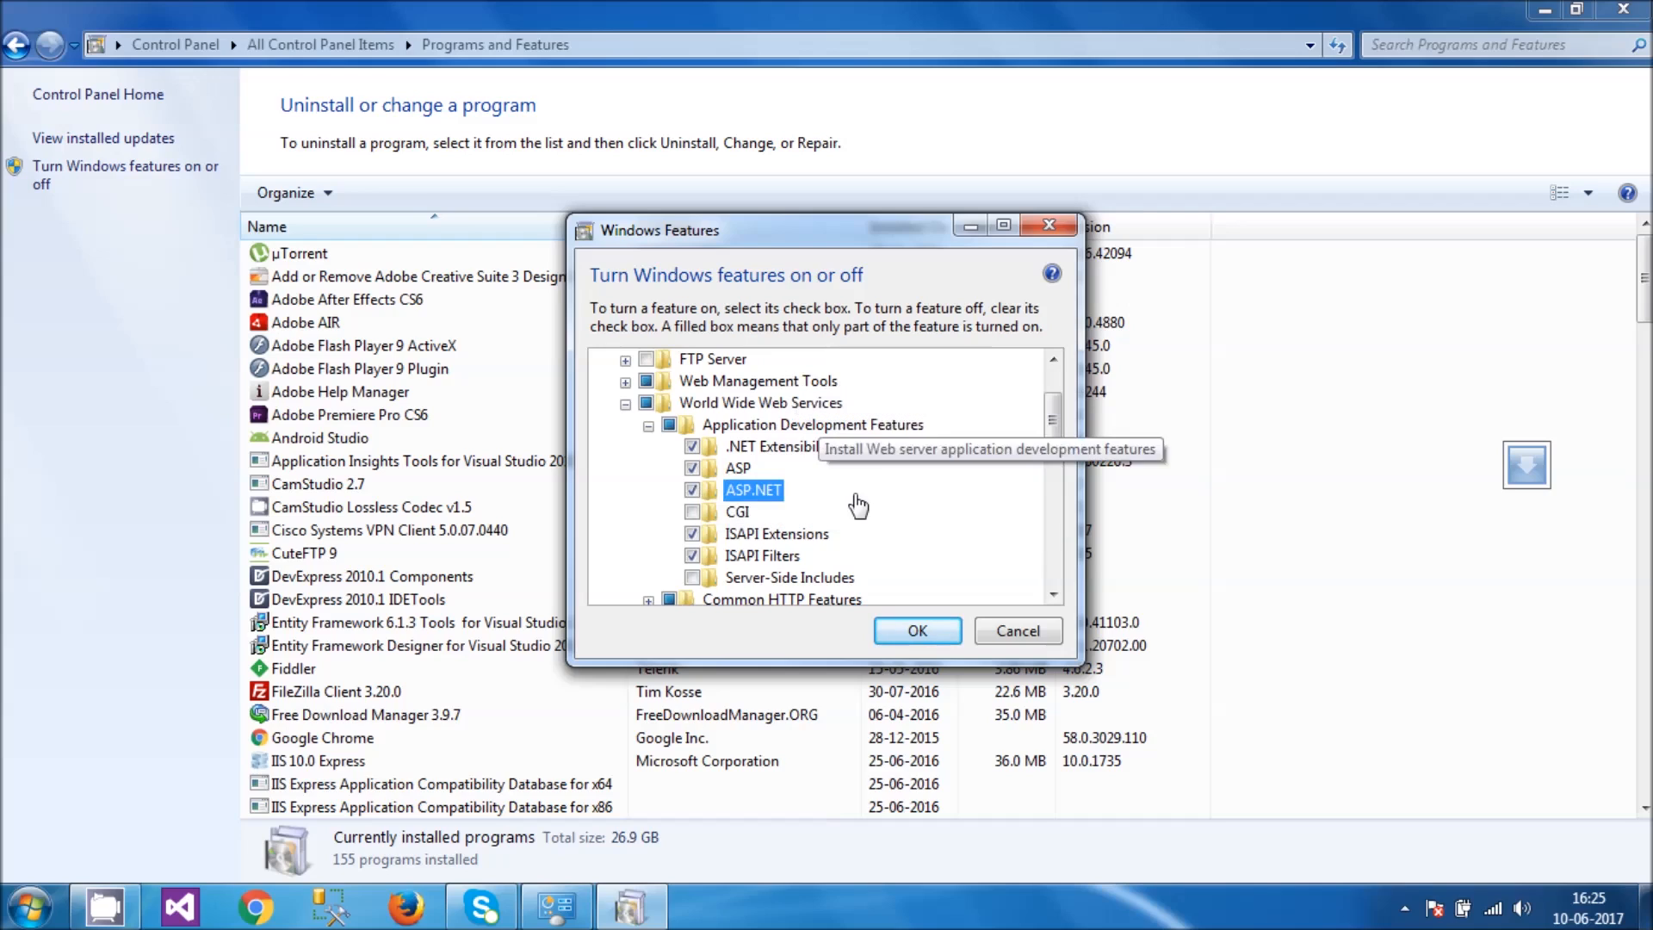
pyautogui.moveTo(694, 577)
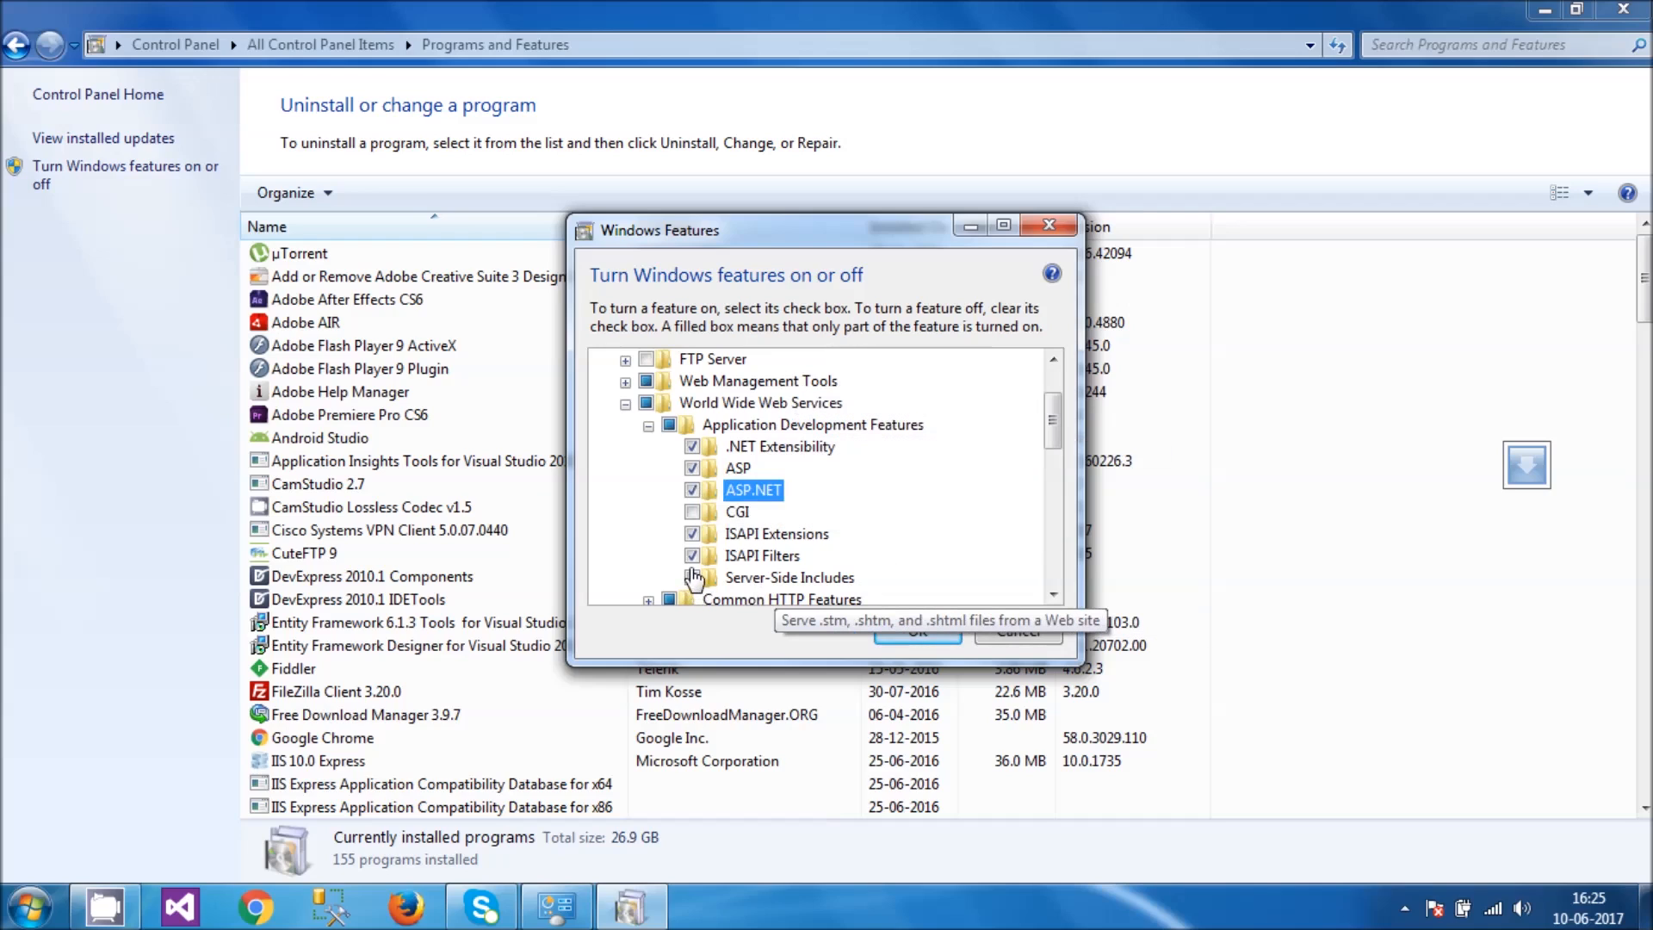
pyautogui.click(692, 511)
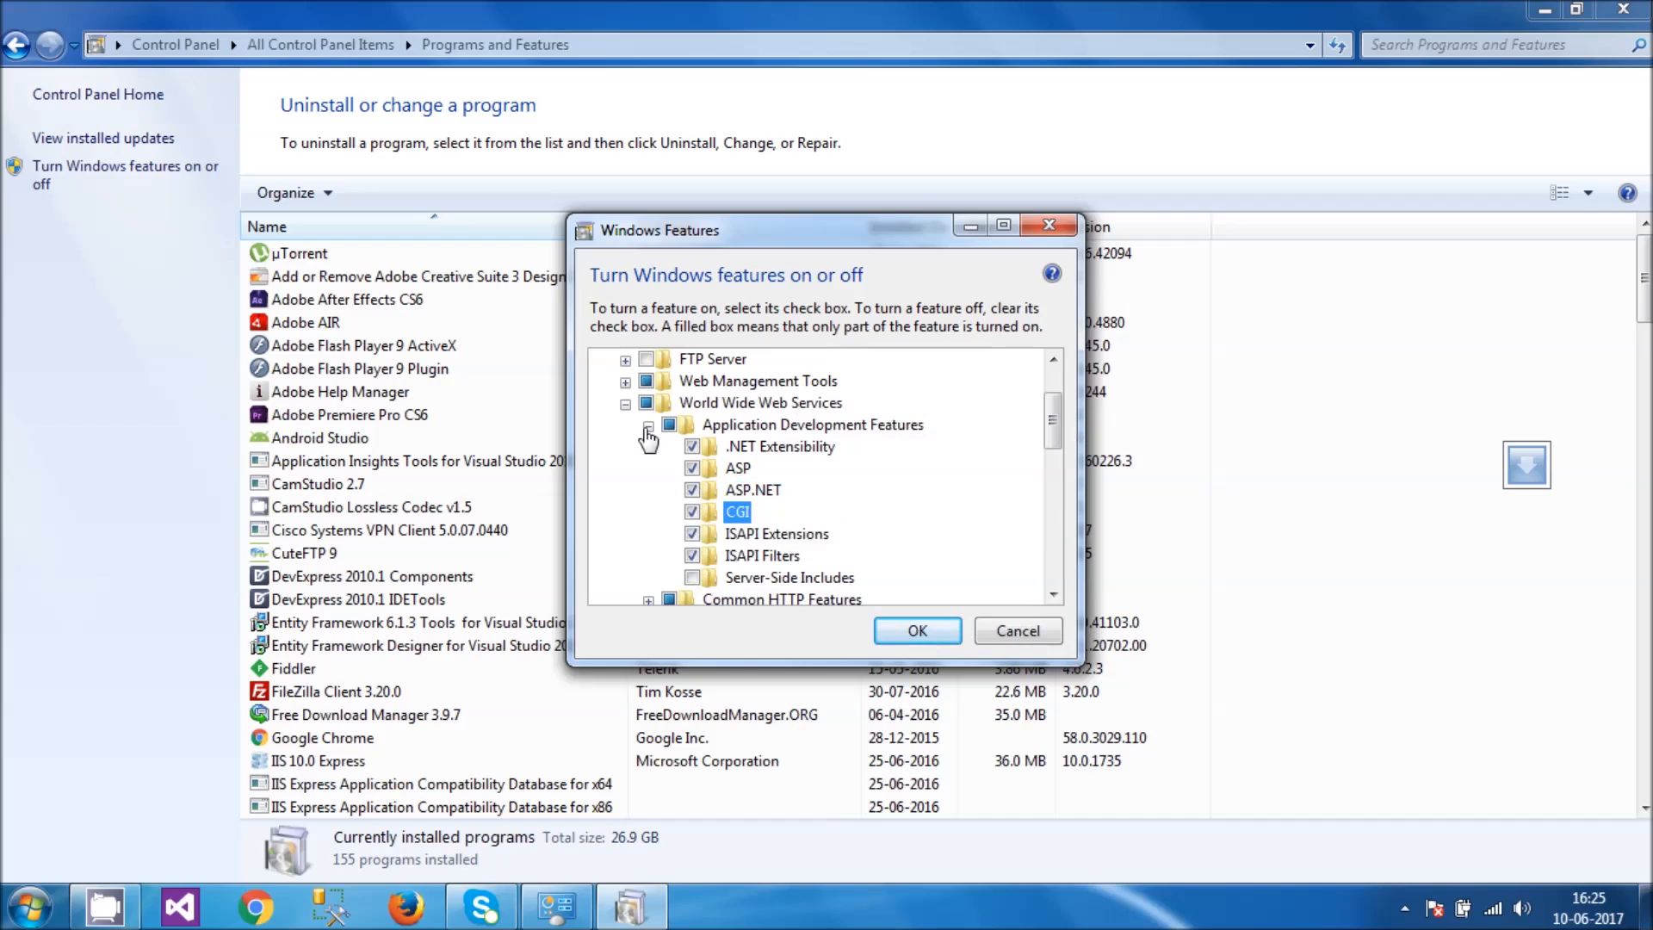
# Step: Apply the Windows feature changes with OK and close Programs and Features
pyautogui.click(649, 425)
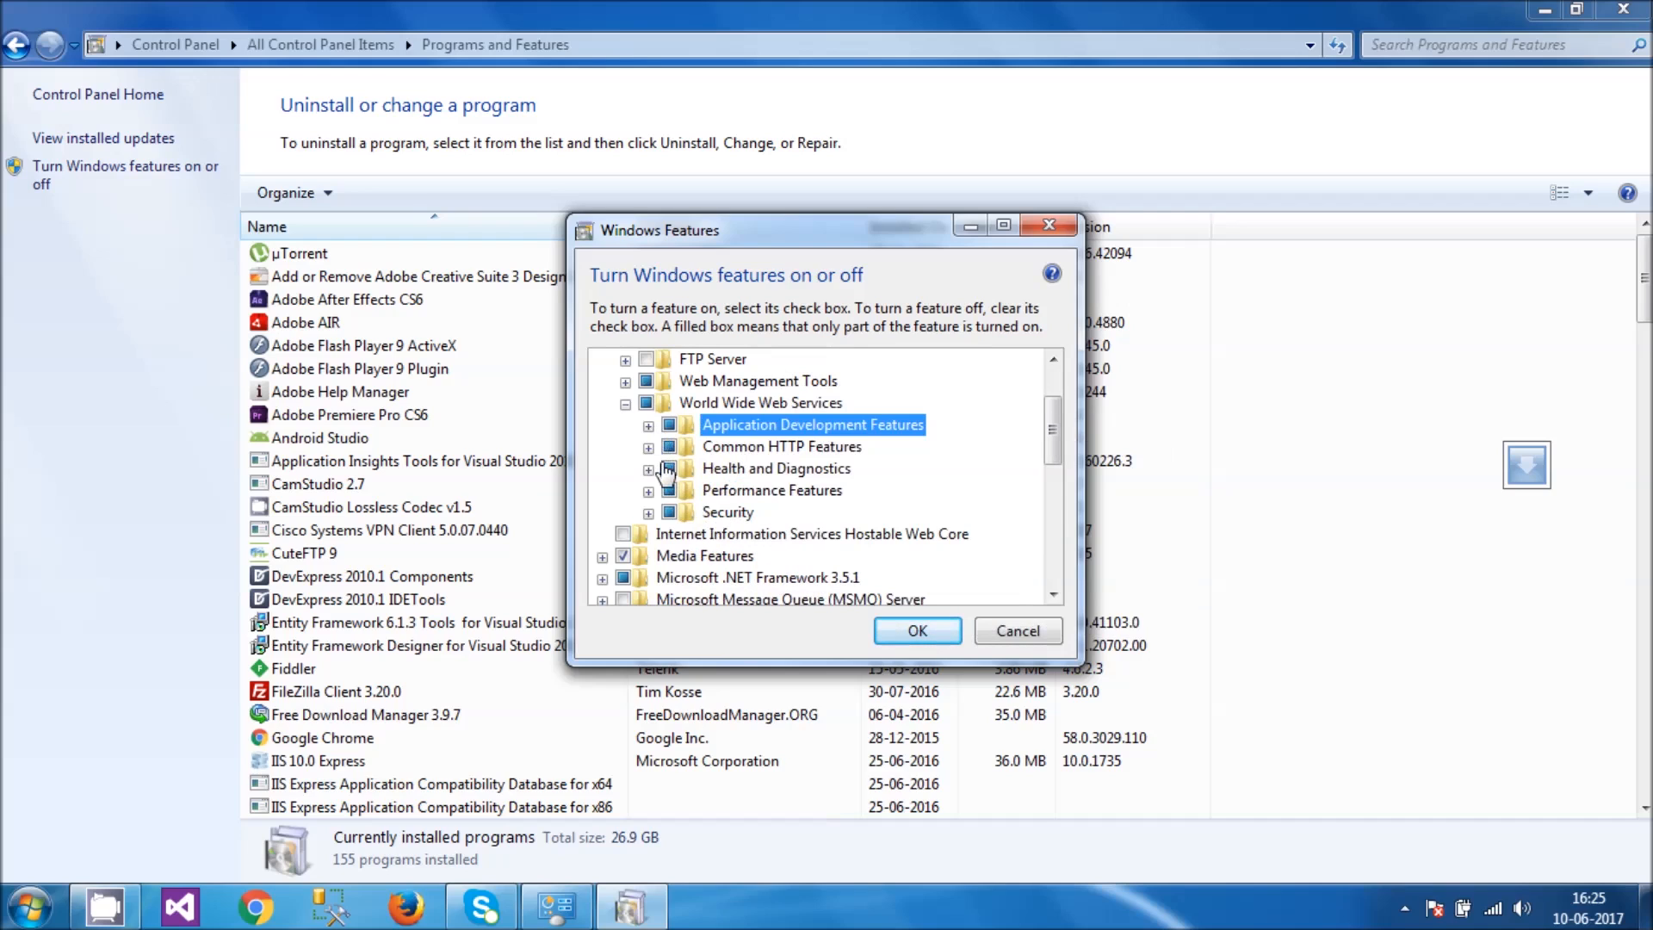
pyautogui.moveTo(656, 527)
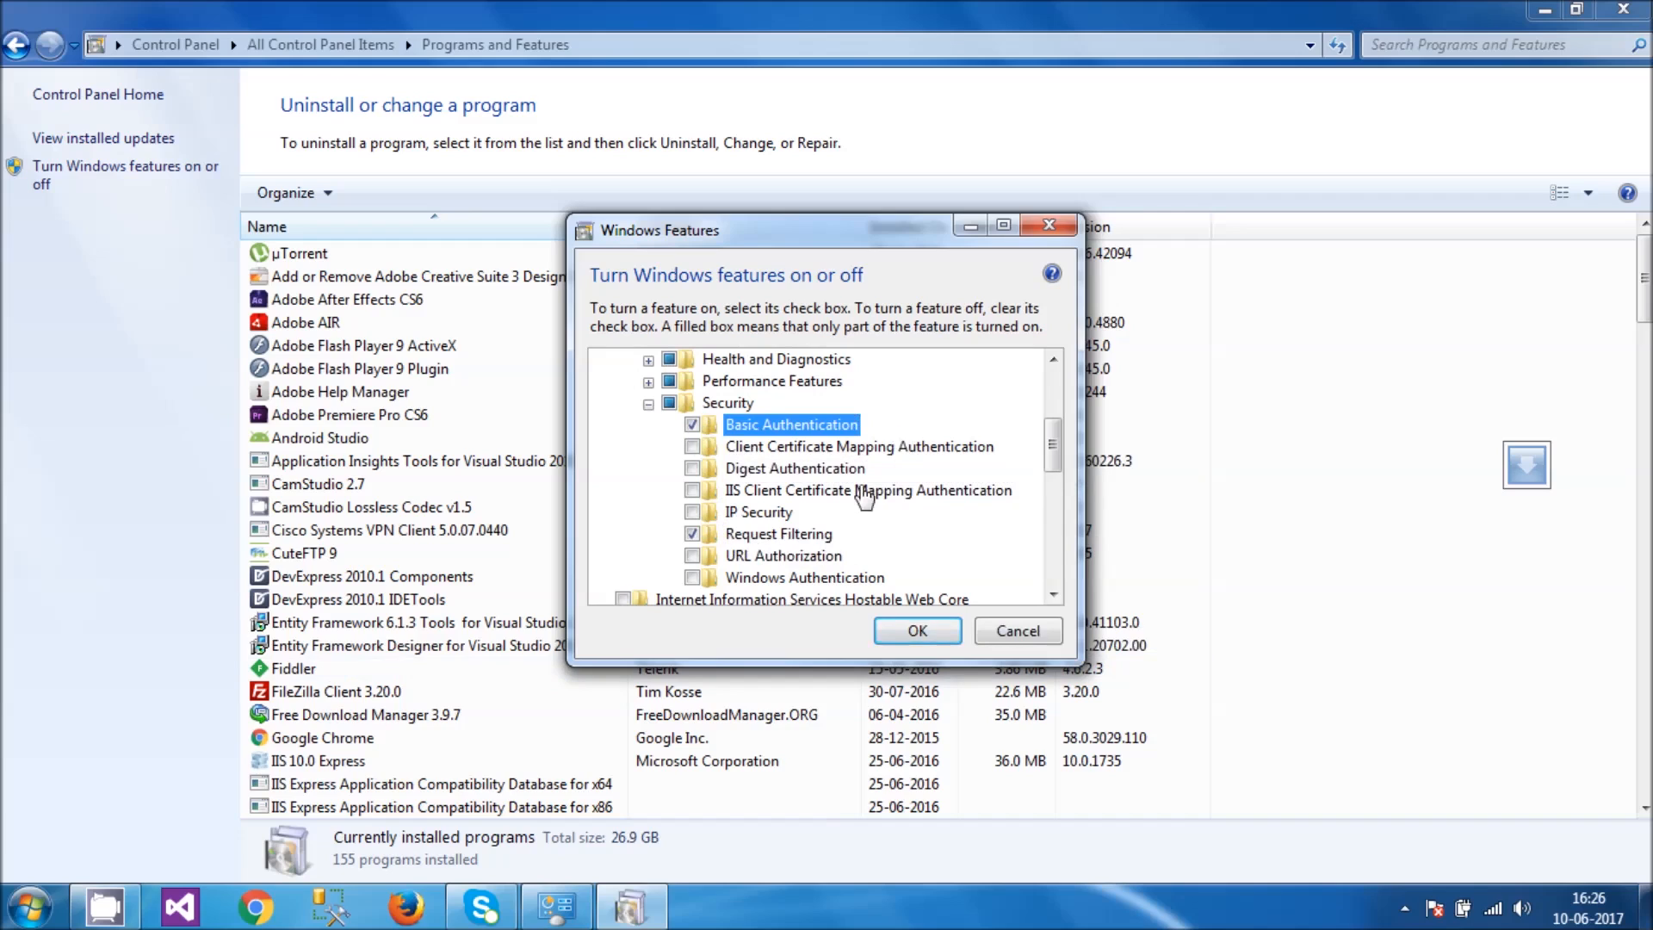
pyautogui.moveTo(739, 578)
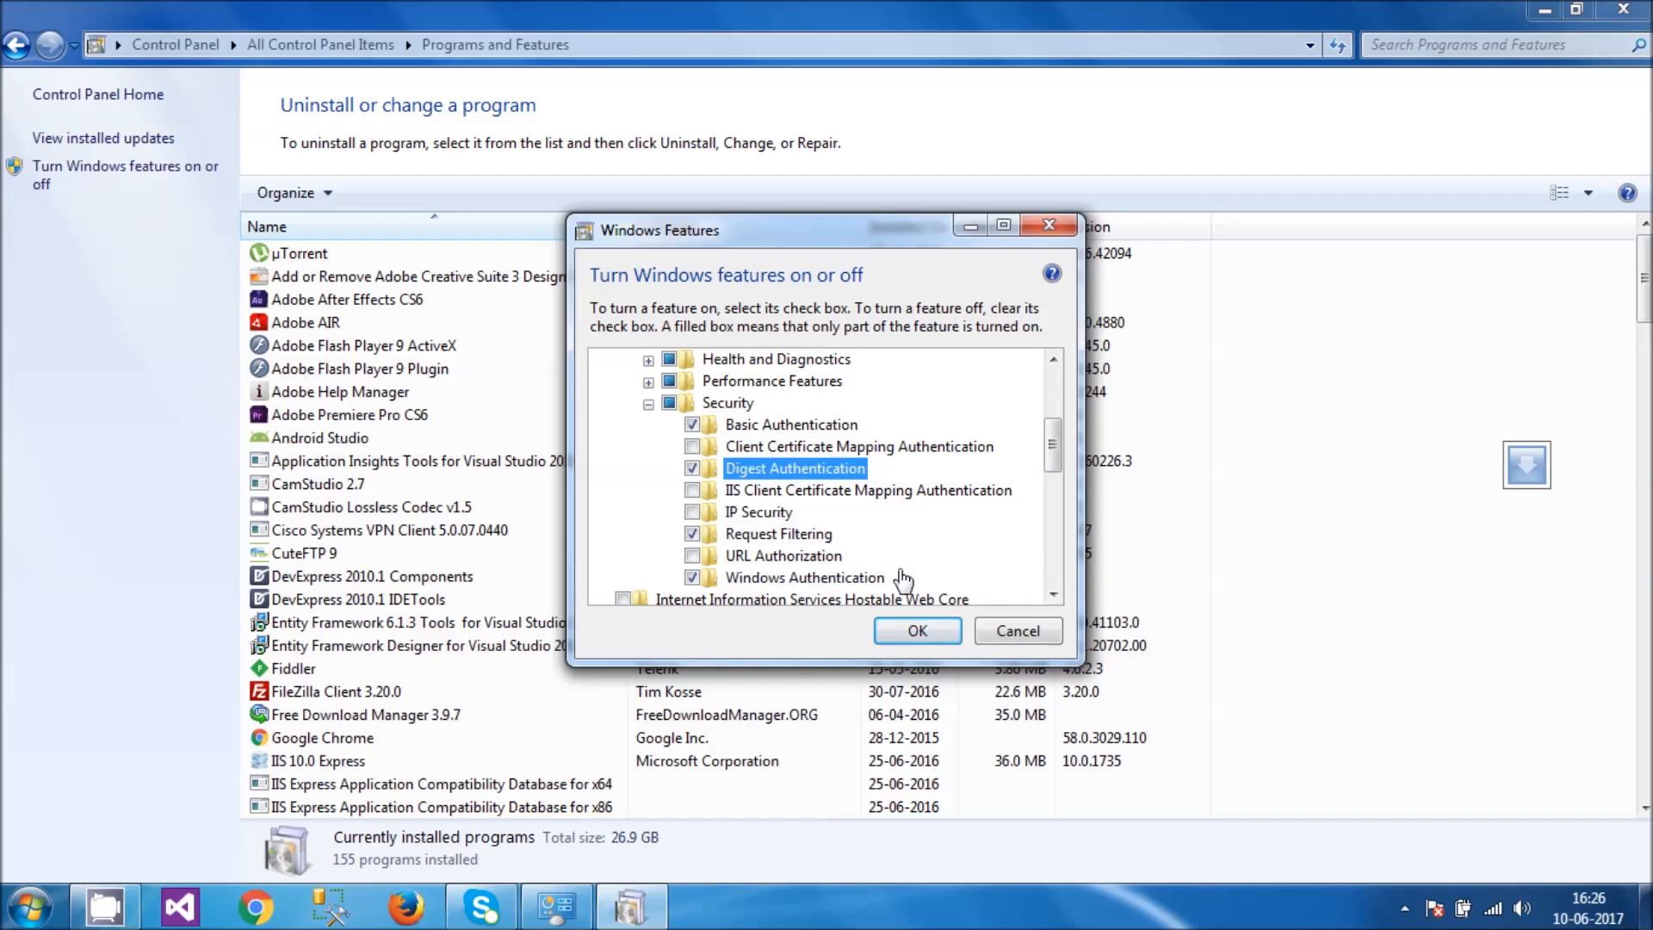
pyautogui.moveTo(865, 548)
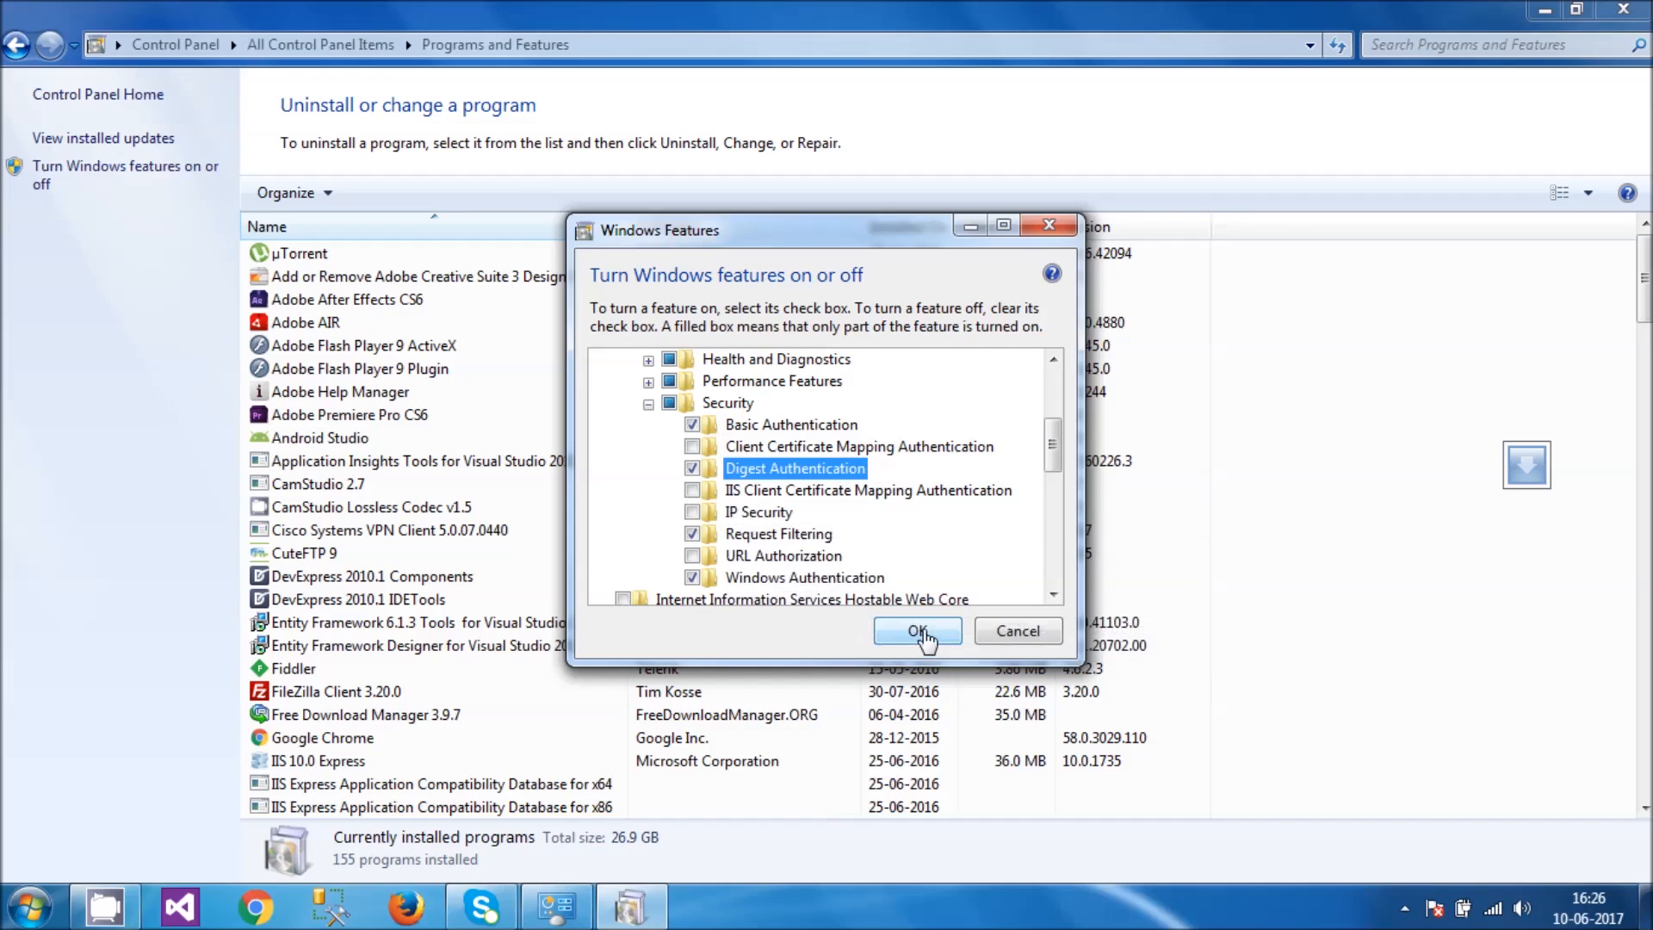
pyautogui.click(915, 630)
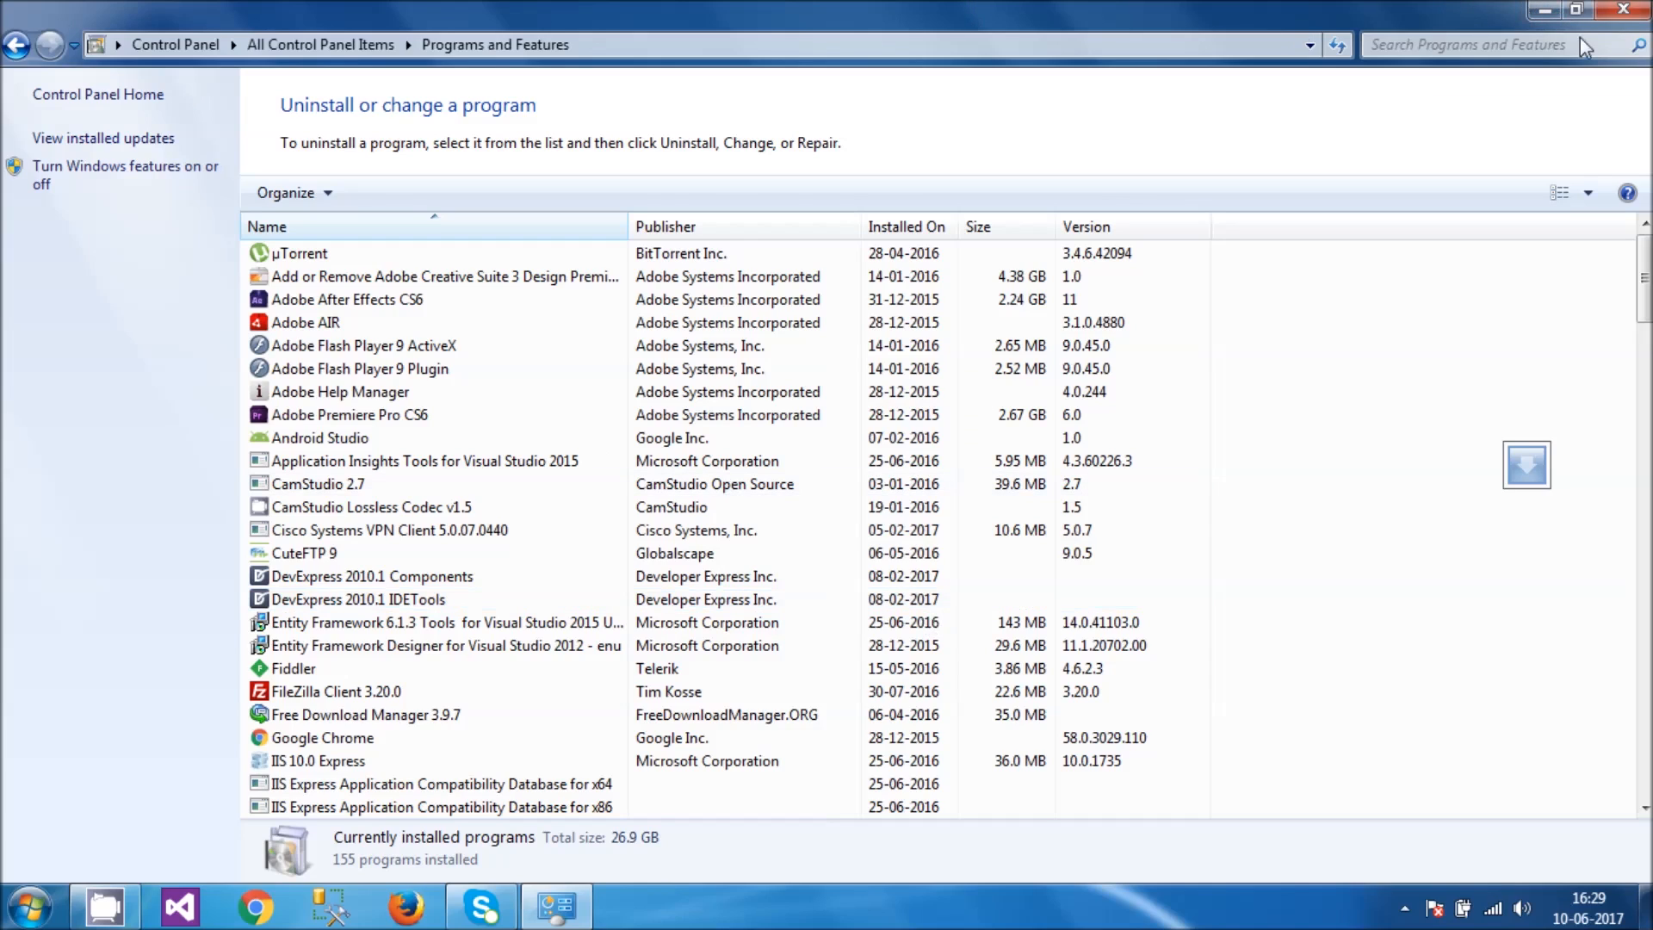
pyautogui.click(1621, 11)
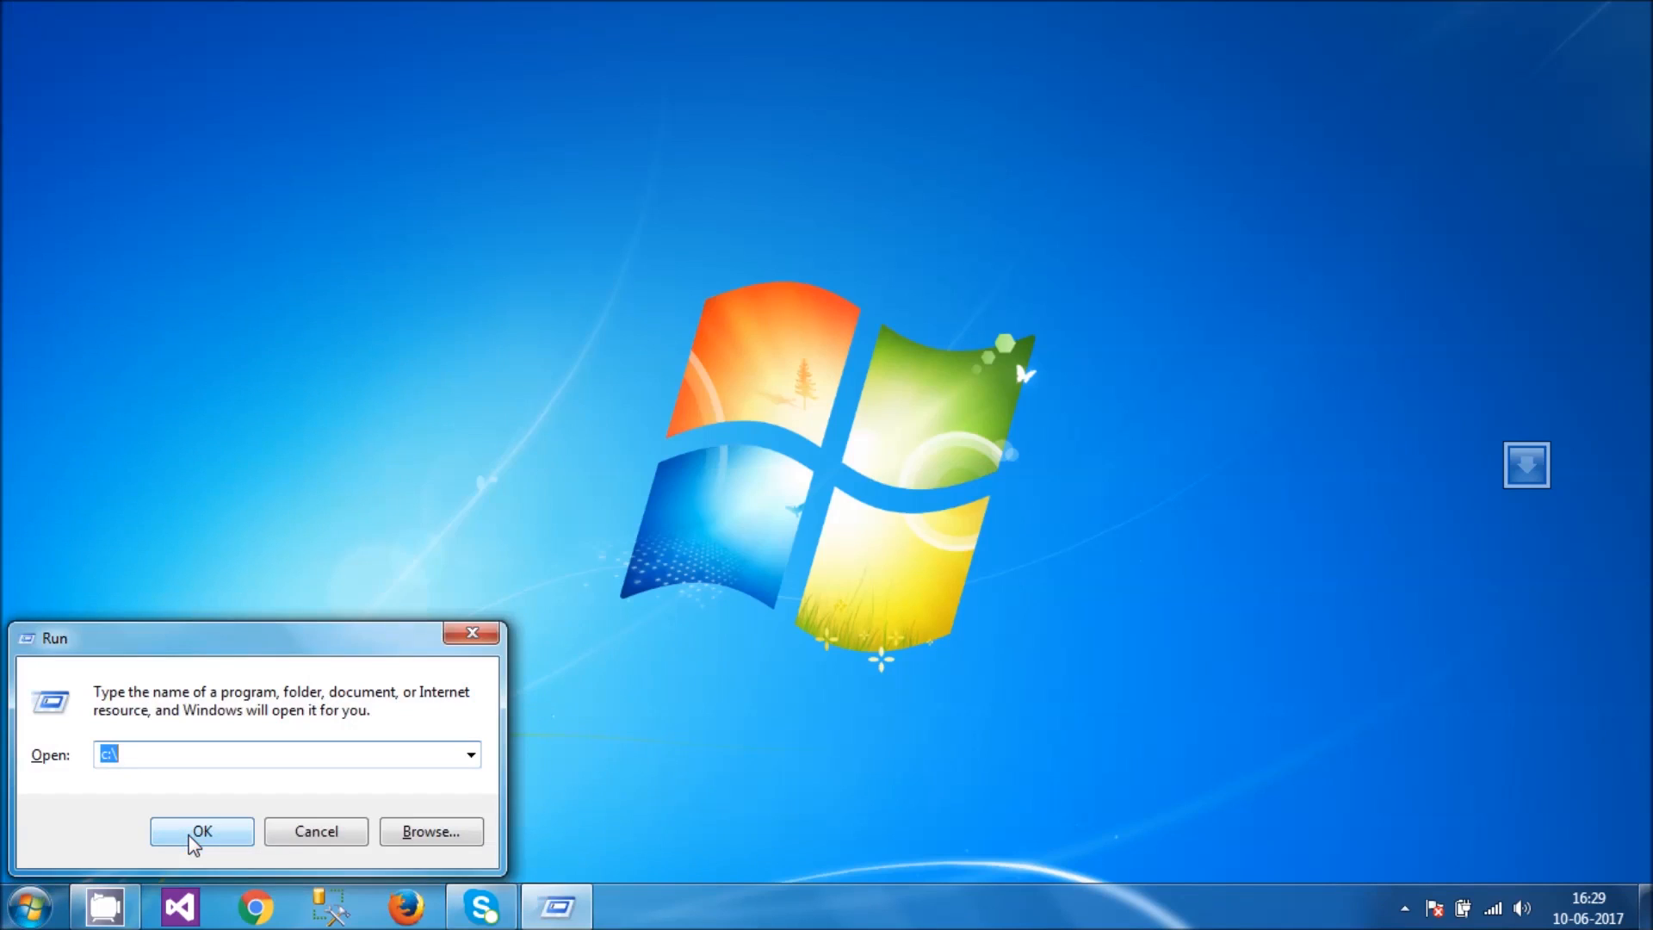
# Step: Run 'inetmgr' again, now launching IIS Manager on the VENUS server home page
pyautogui.write('in')
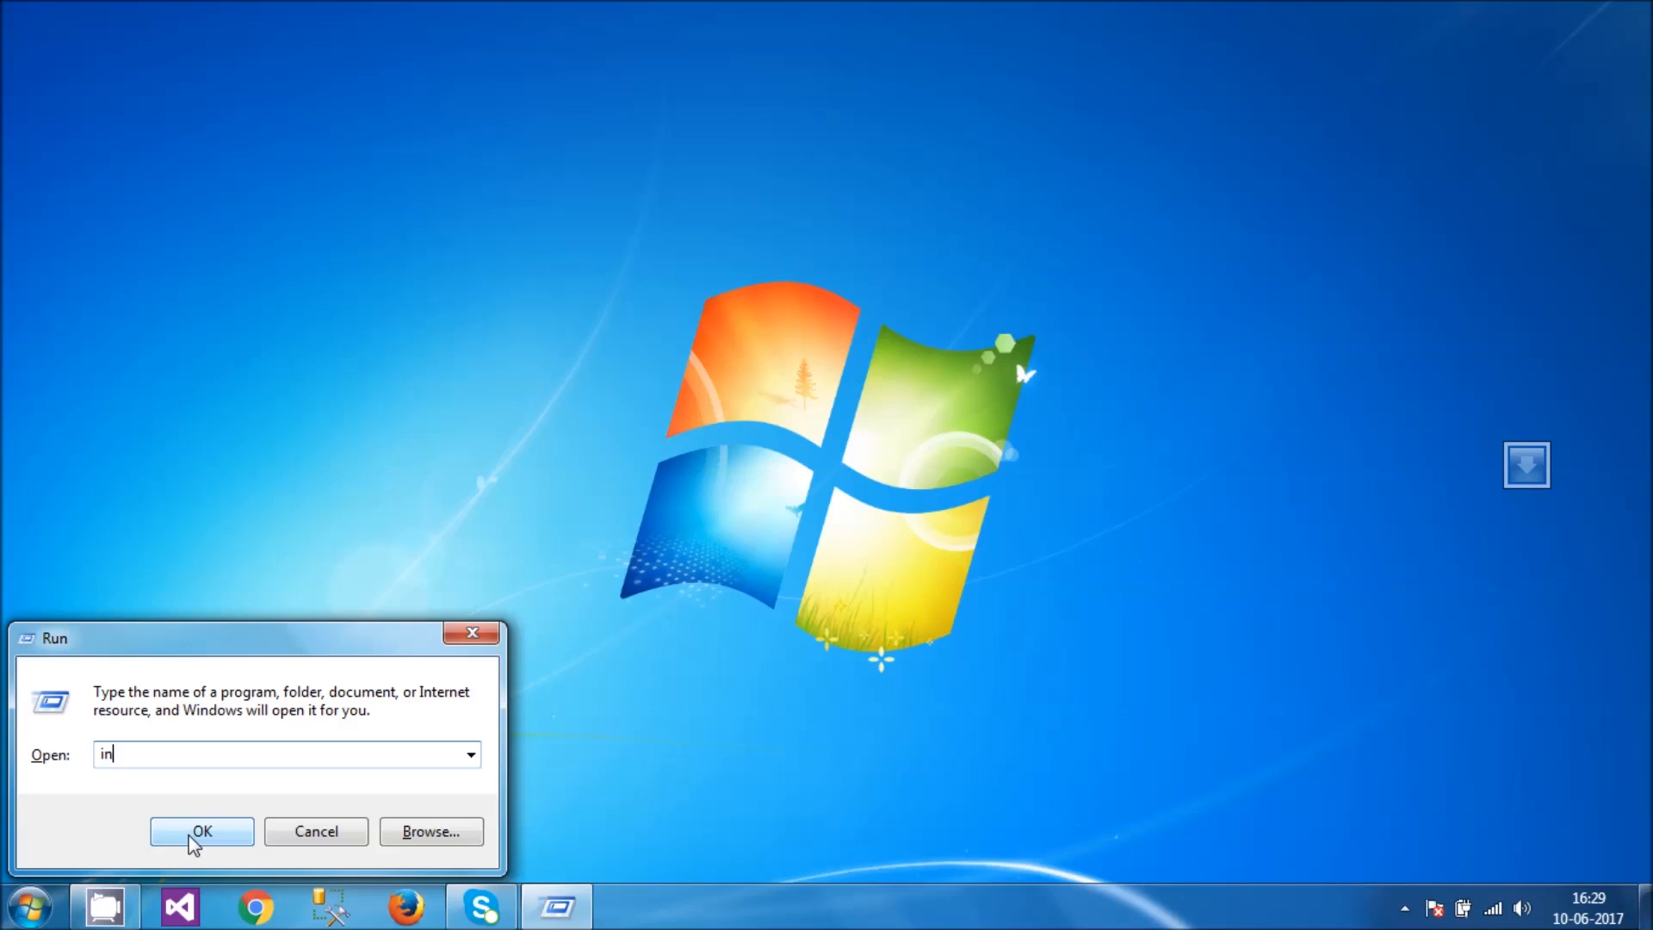
pyautogui.write('etm')
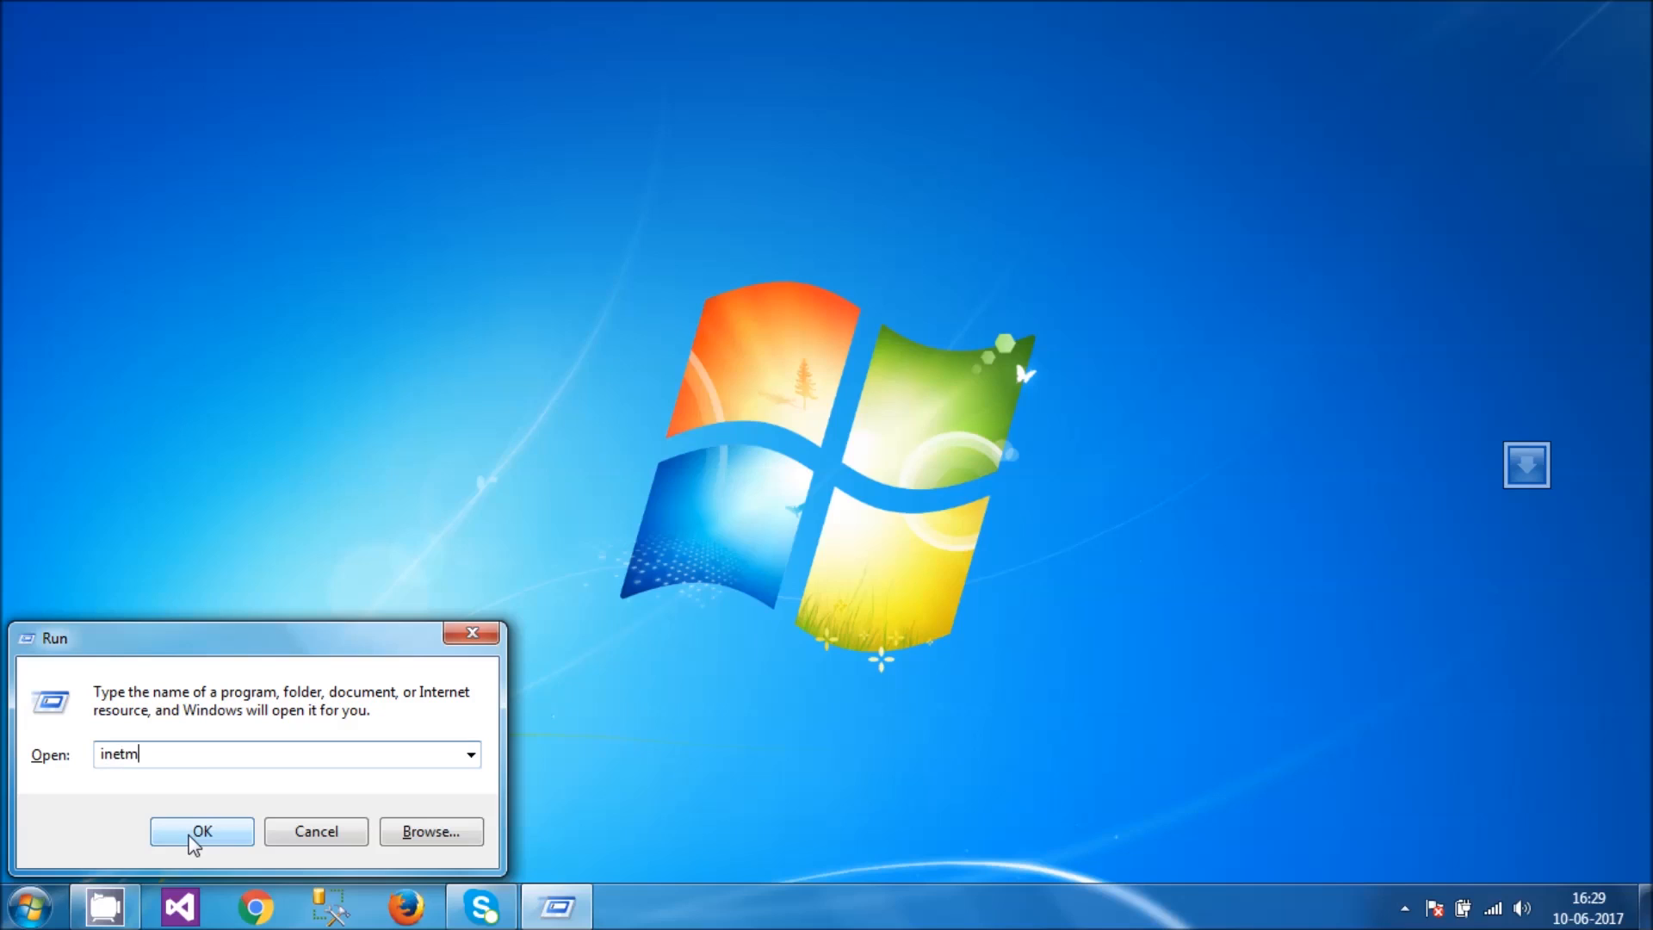
pyautogui.click(201, 830)
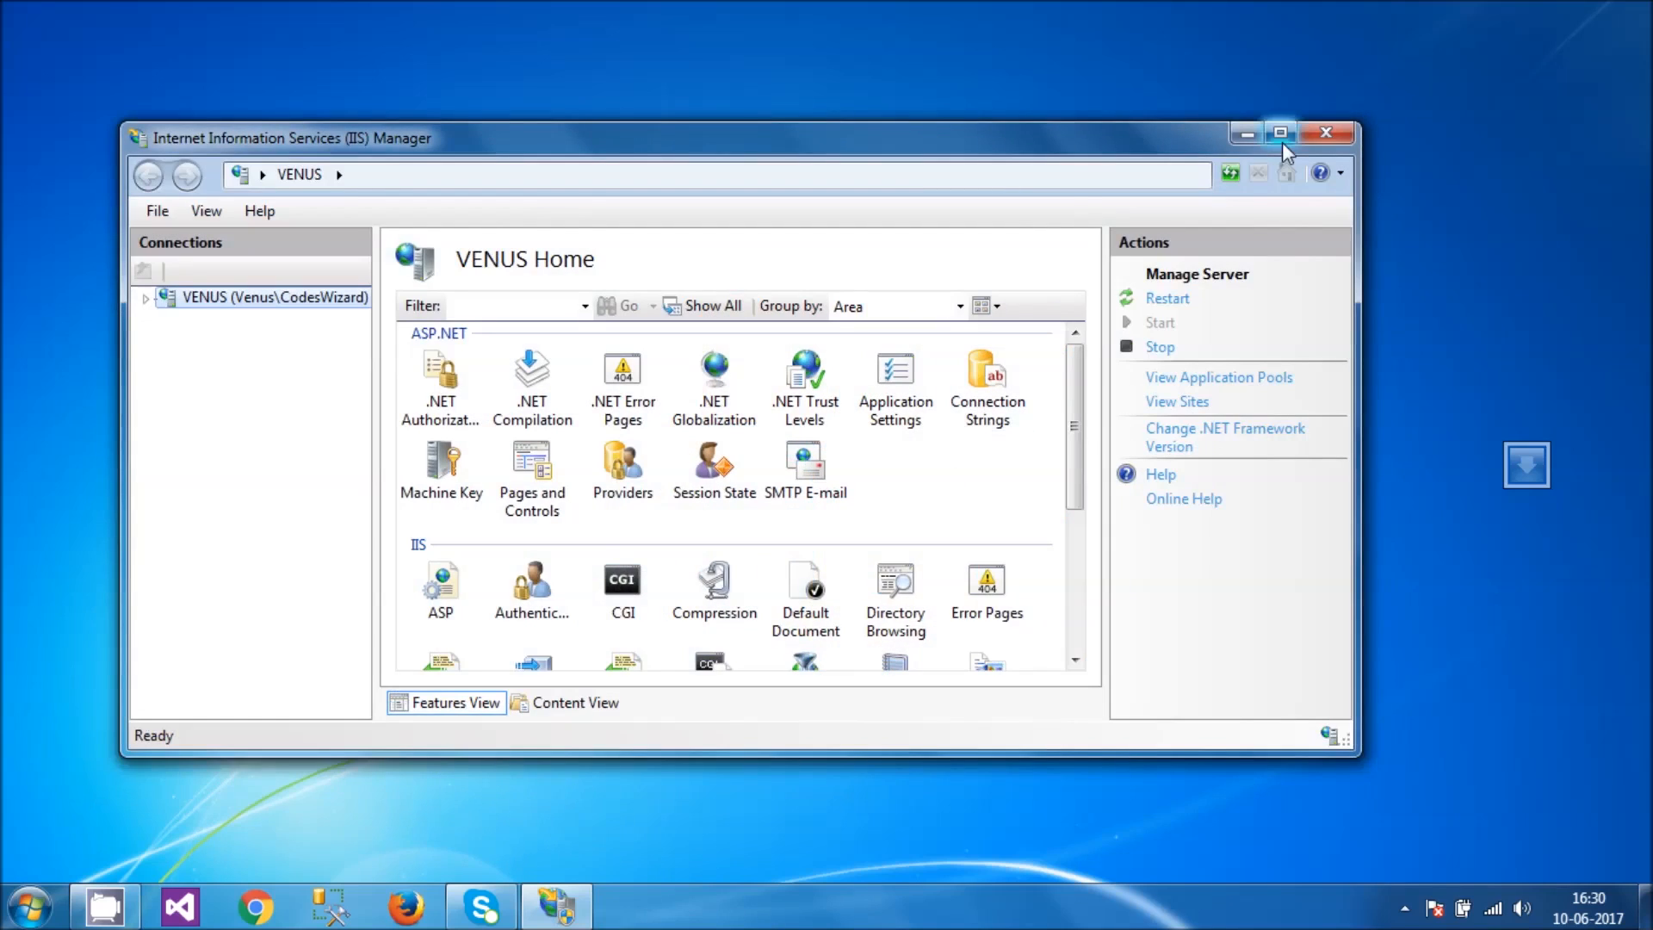
# Step: Maximize IIS Manager, select Default Web Site under Sites and Browse *:80 to load localhost
pyautogui.click(1279, 132)
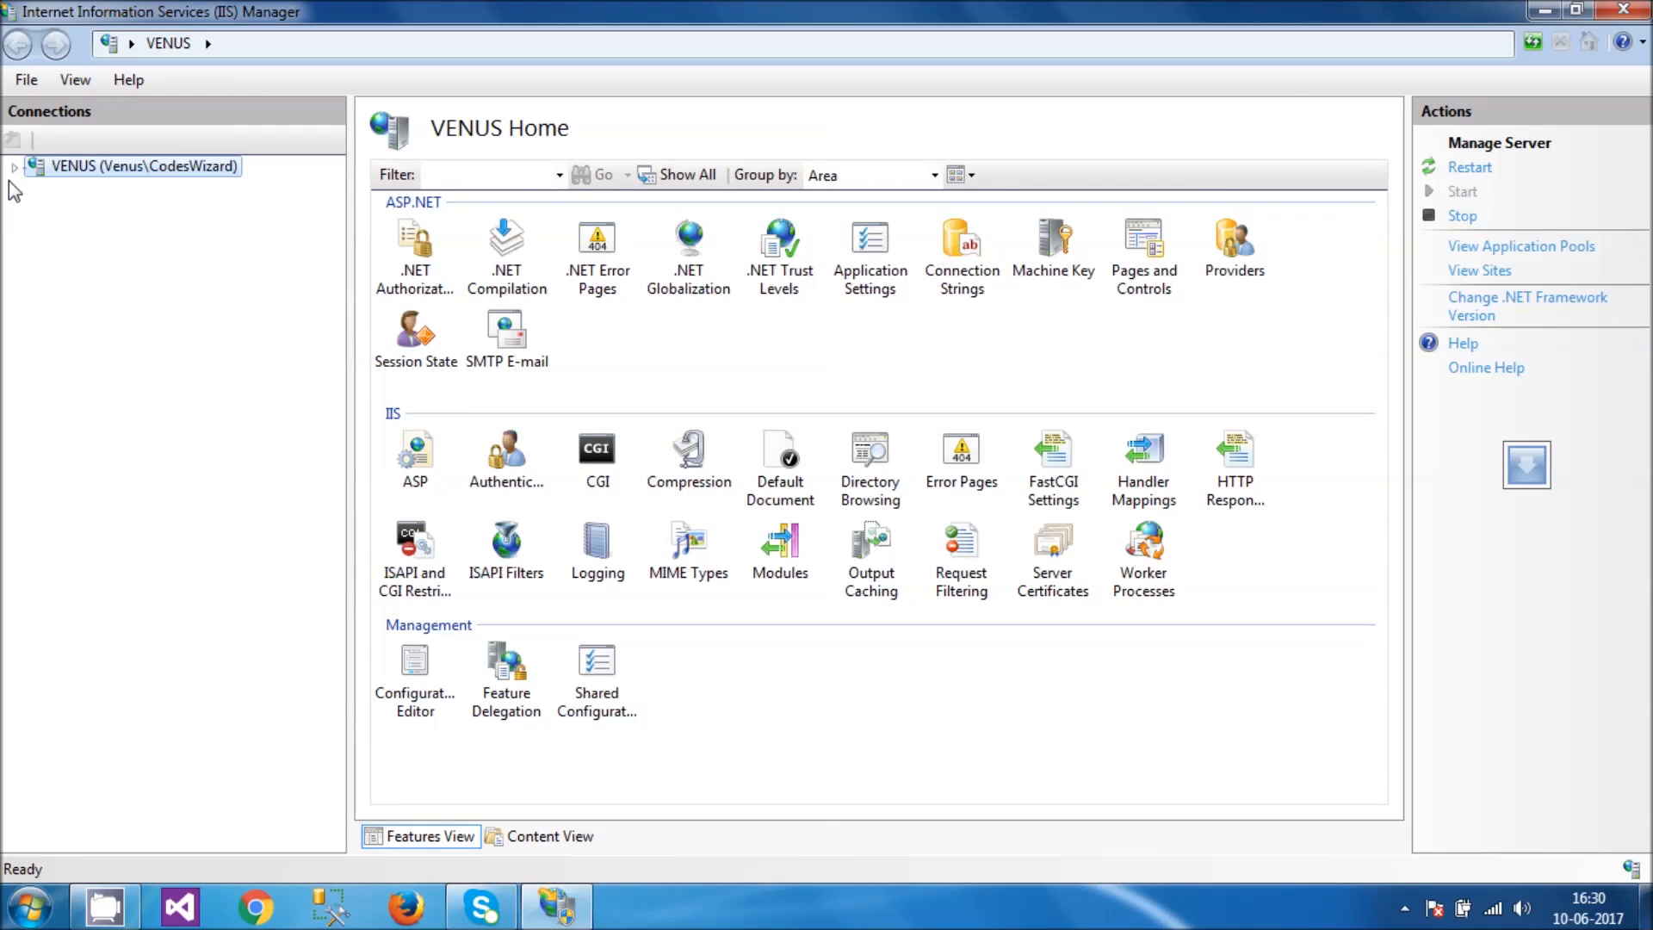
pyautogui.click(14, 165)
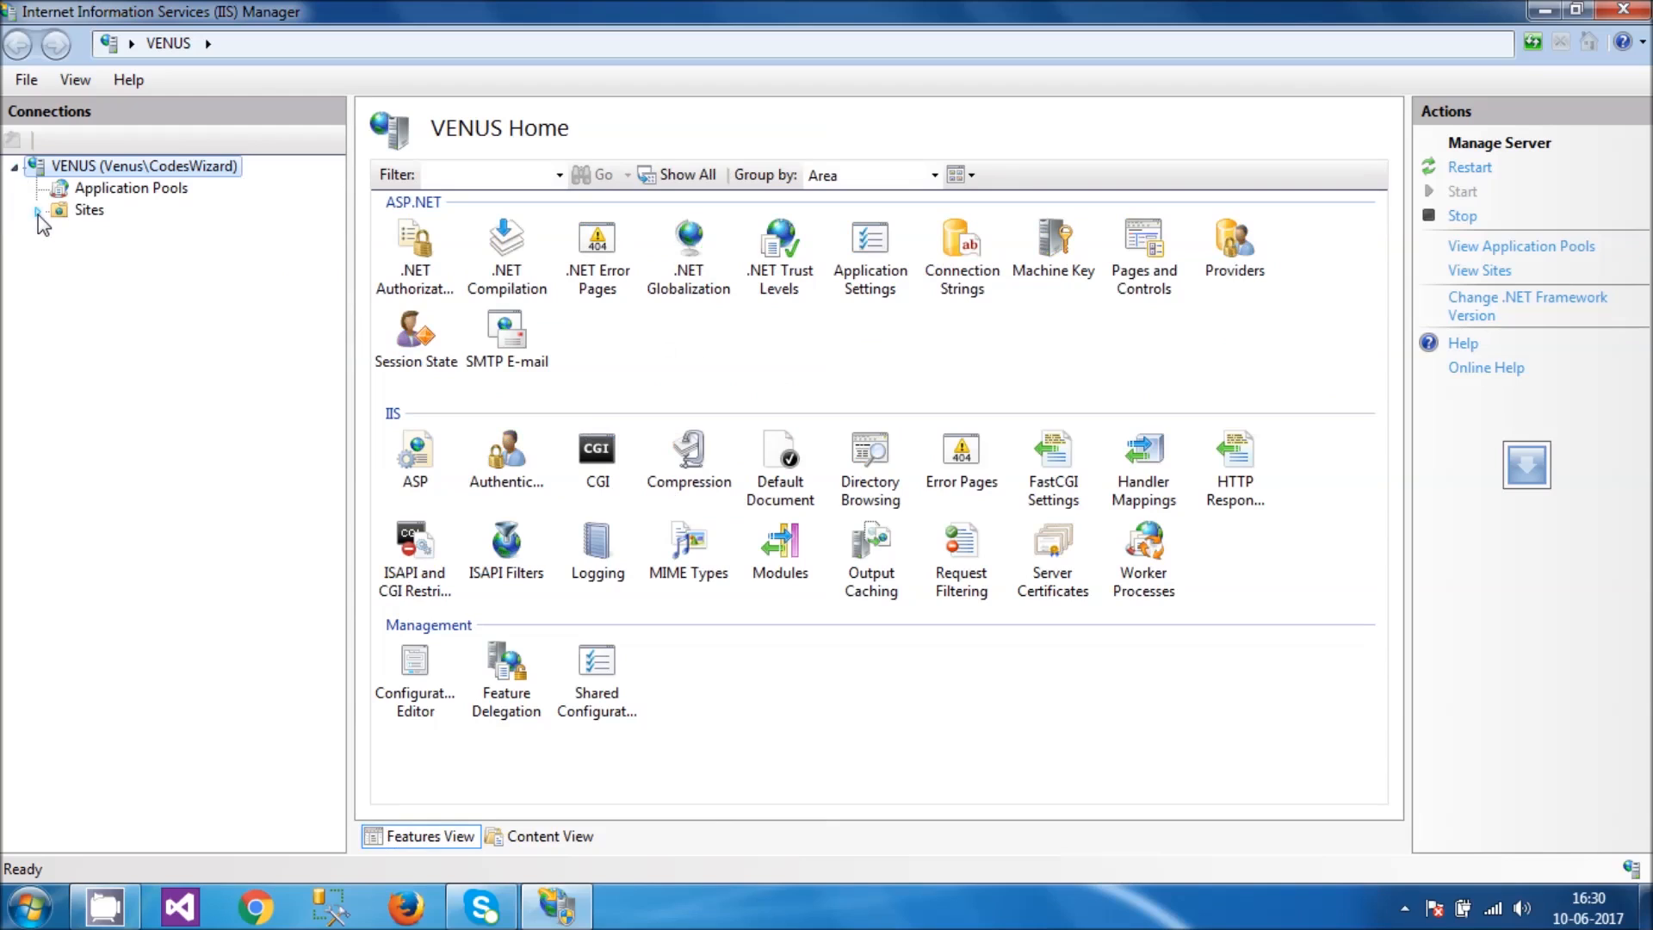
pyautogui.click(38, 210)
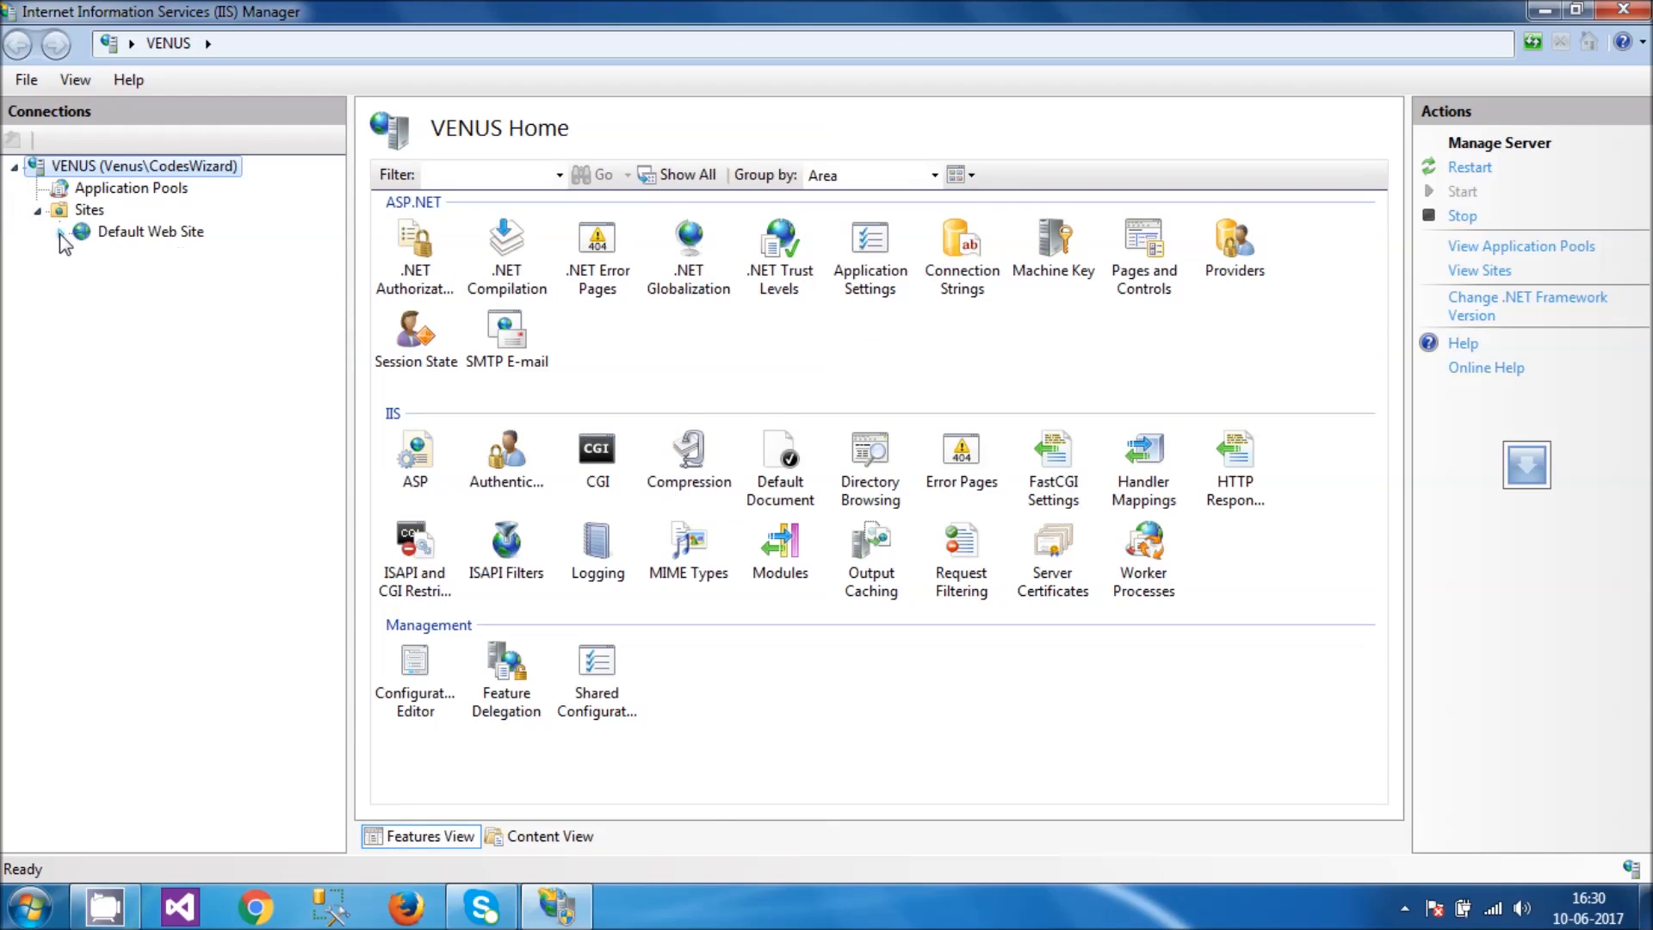
pyautogui.click(149, 230)
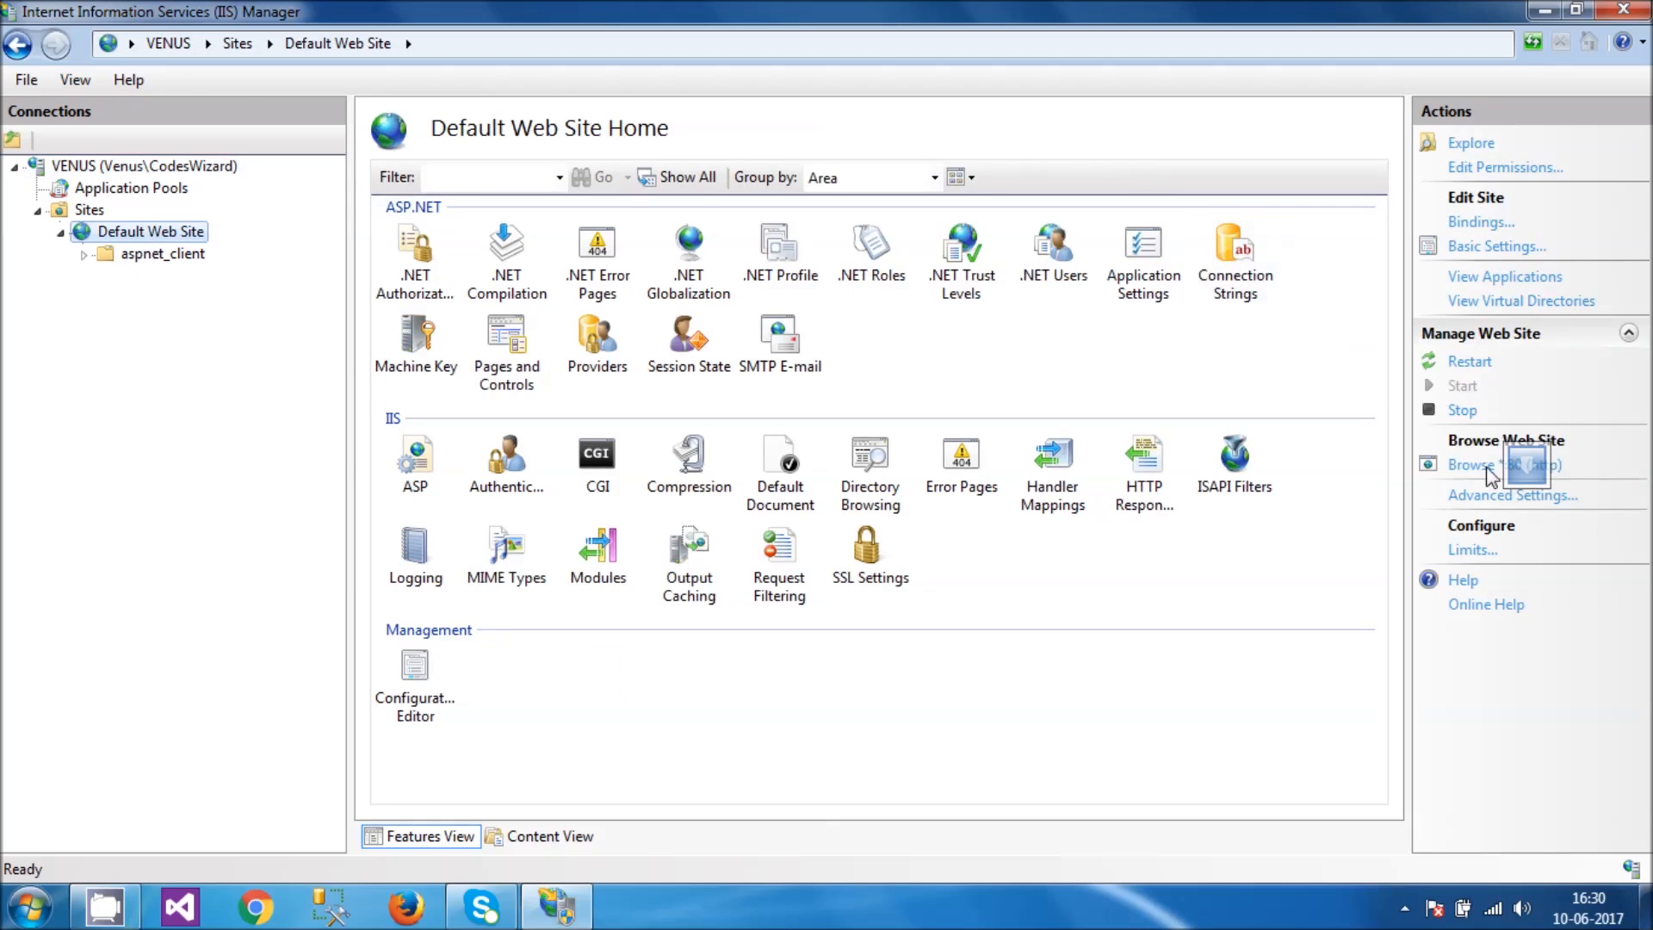
pyautogui.moveTo(1409, 387)
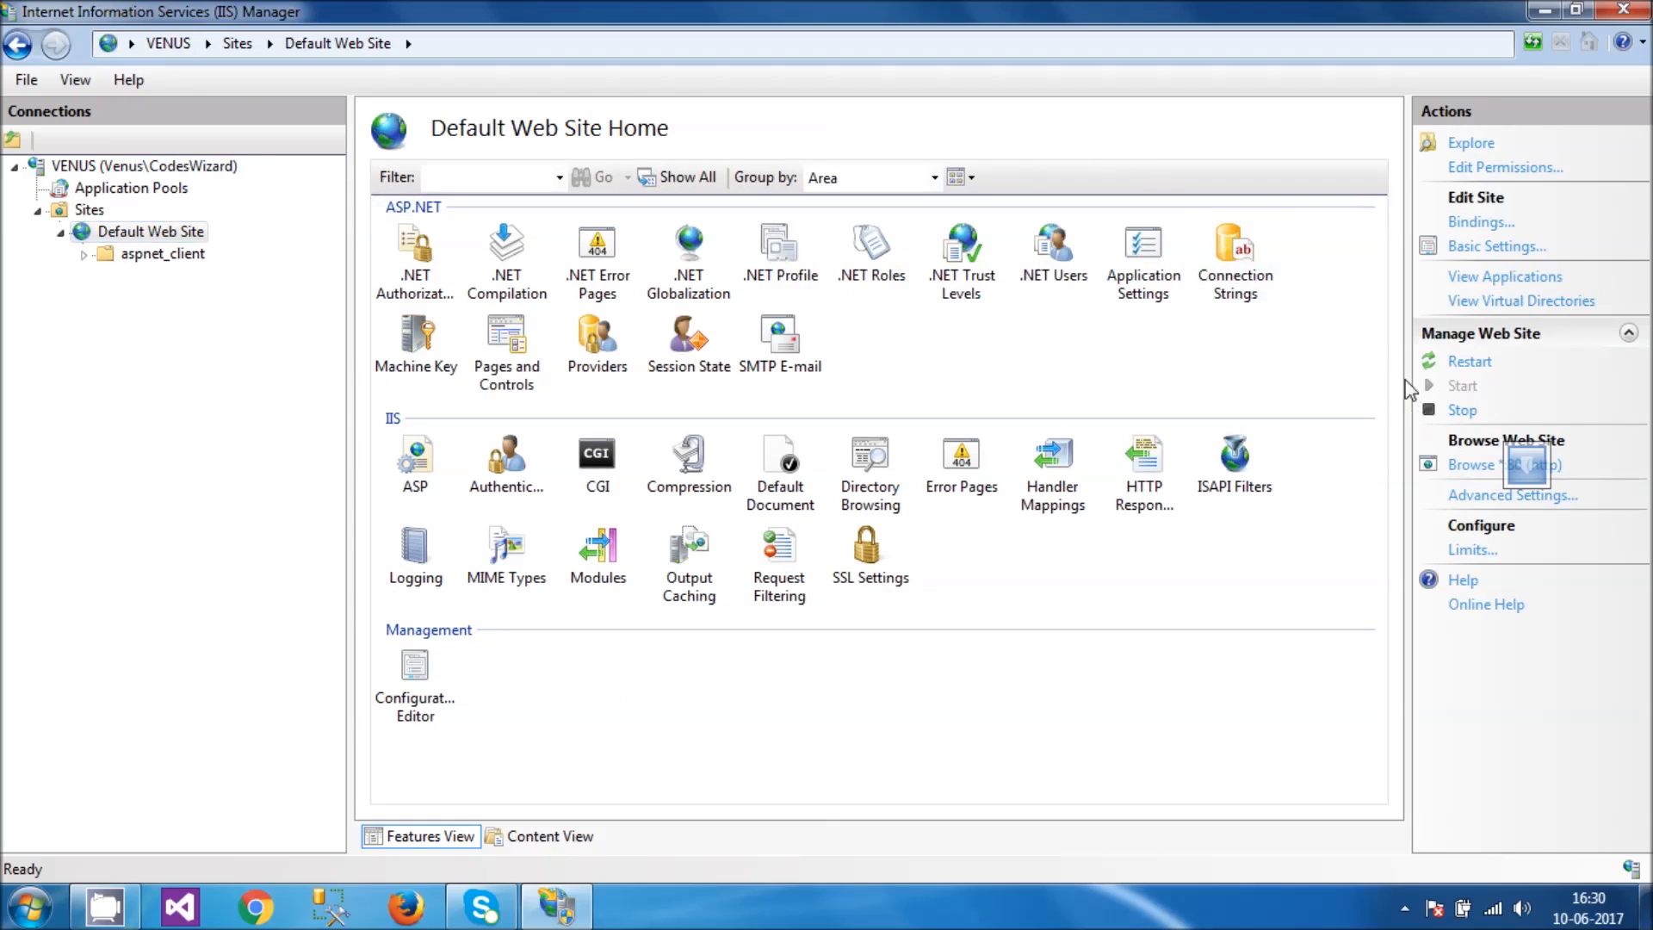
pyautogui.click(1496, 463)
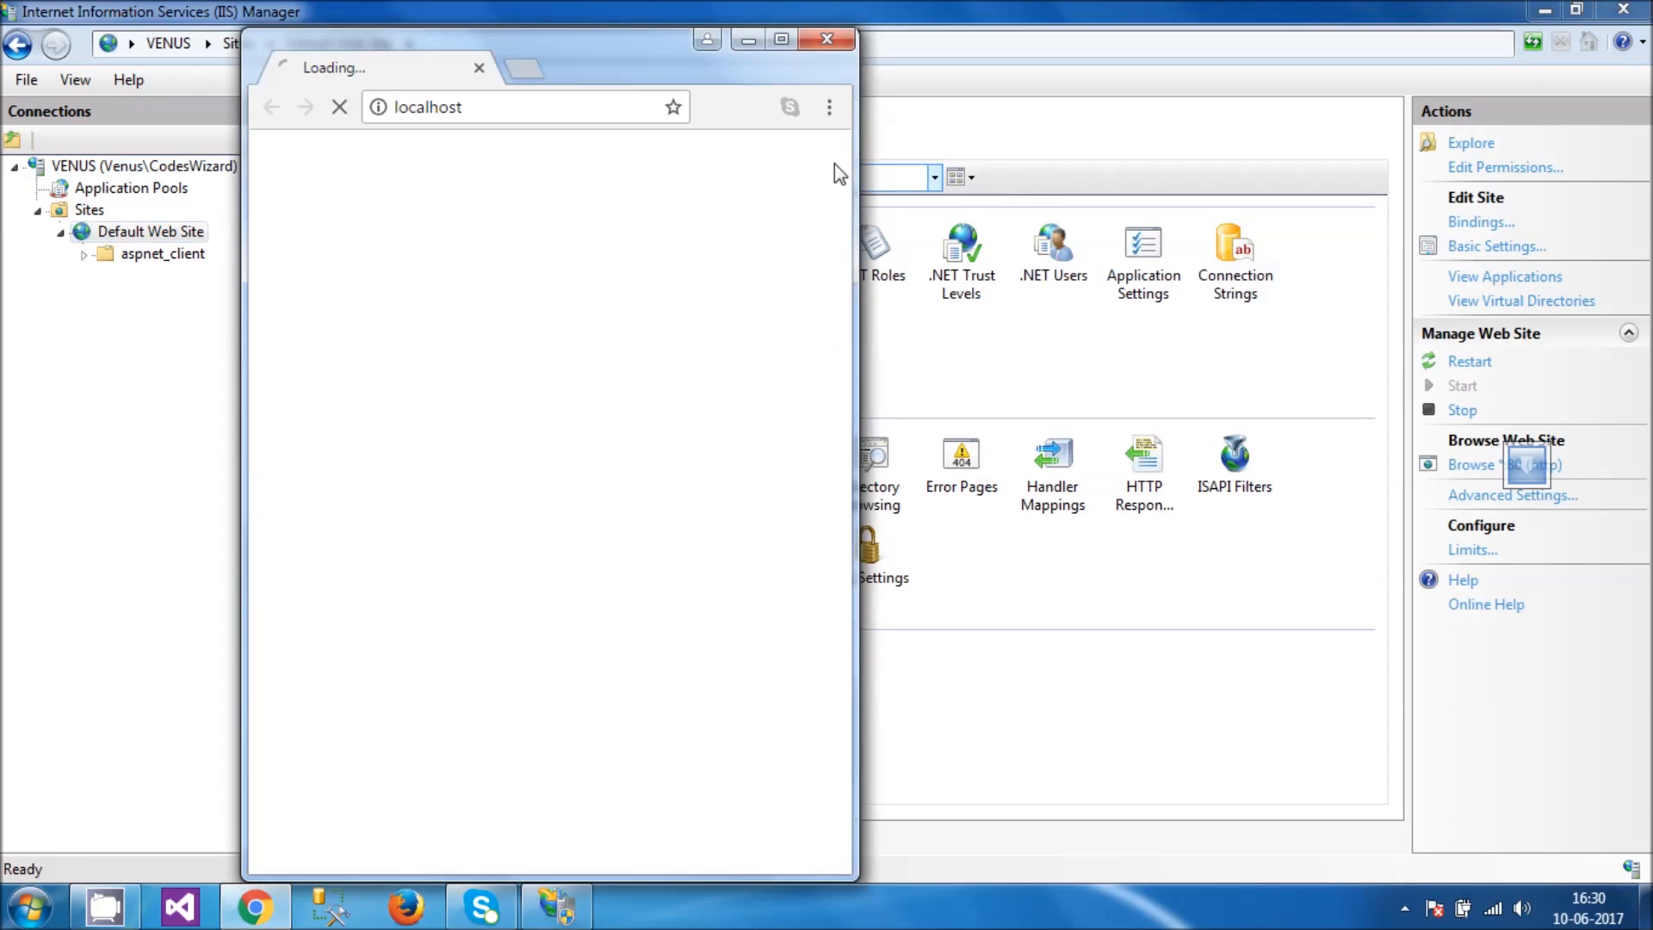